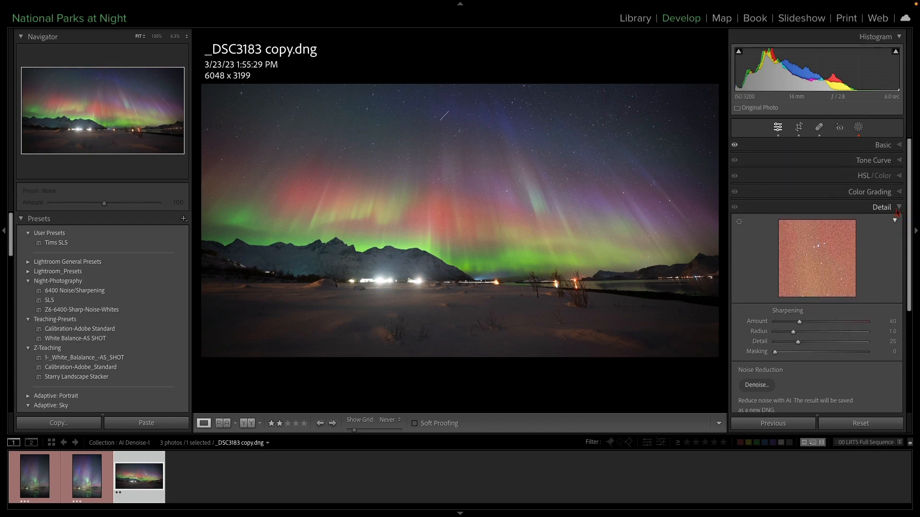
Collapse and reopen the Detail panel so the Sharpening and Noise Reduction settings show.
left_click(881, 207)
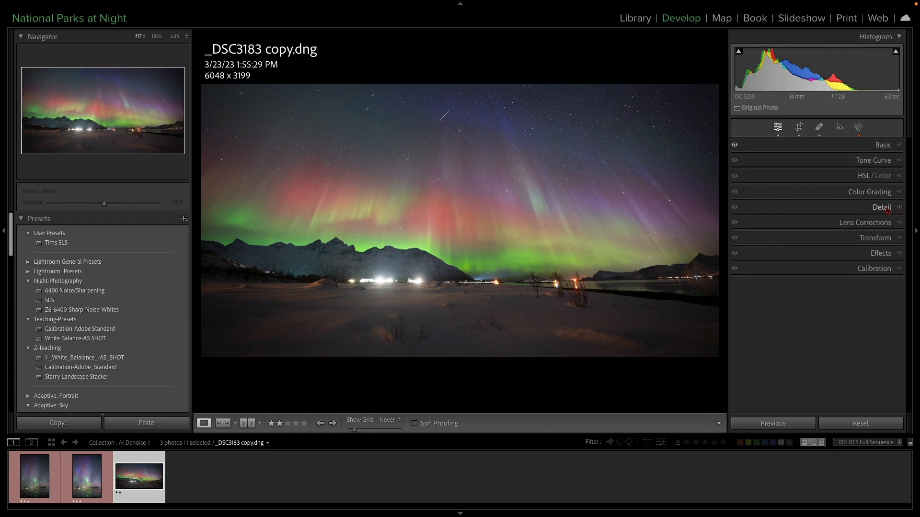
left_click(883, 207)
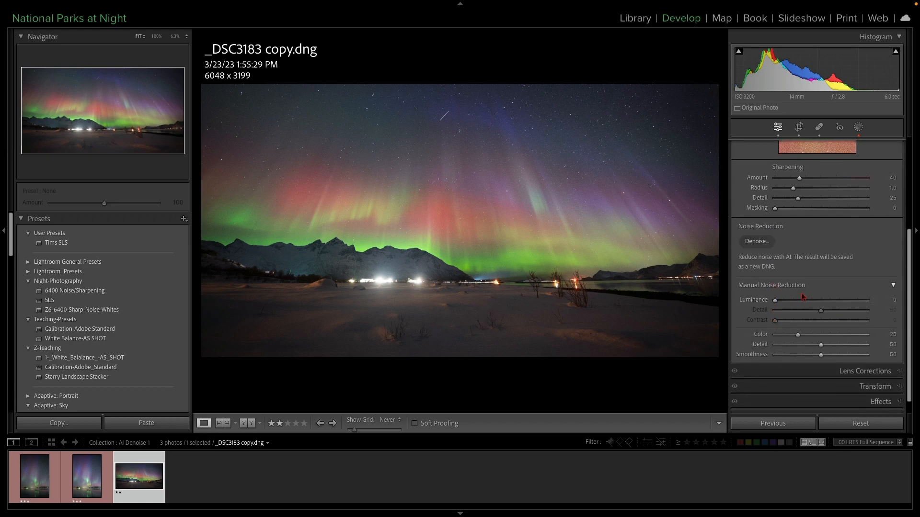
mouse_move(756, 250)
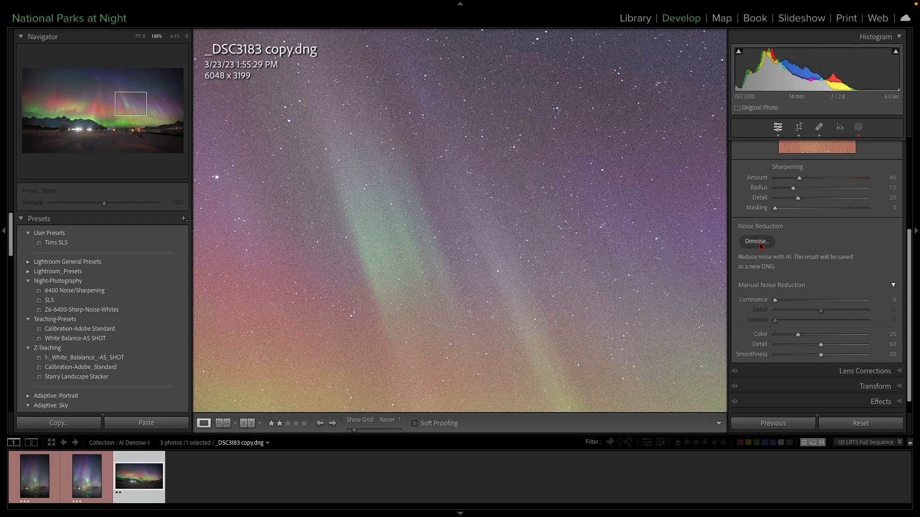
Start AI Denoise at amount 10 and check the sky preview with and without the enhancement.
left_click(756, 241)
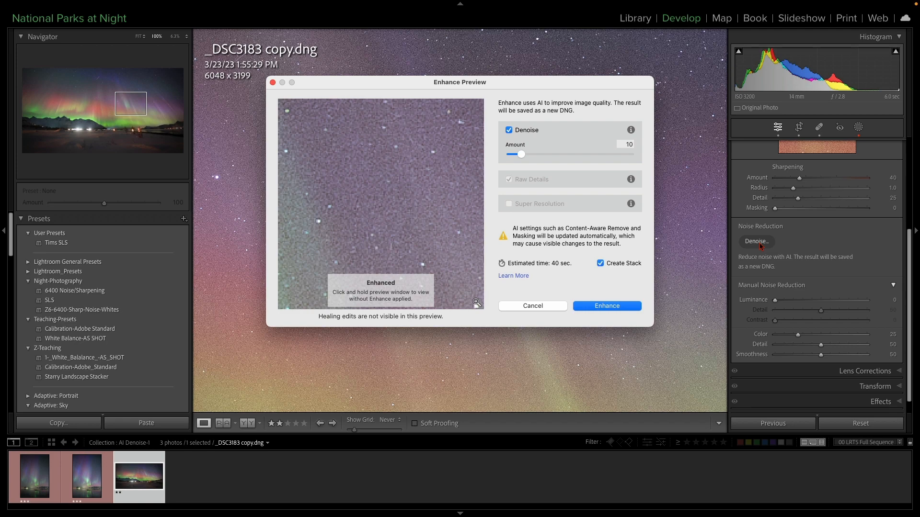
mouse_move(447, 240)
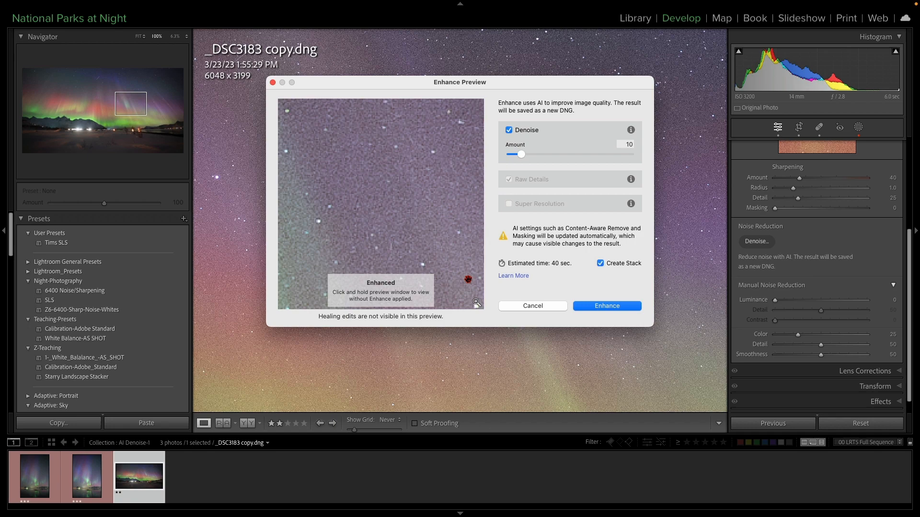
mouse_move(421, 206)
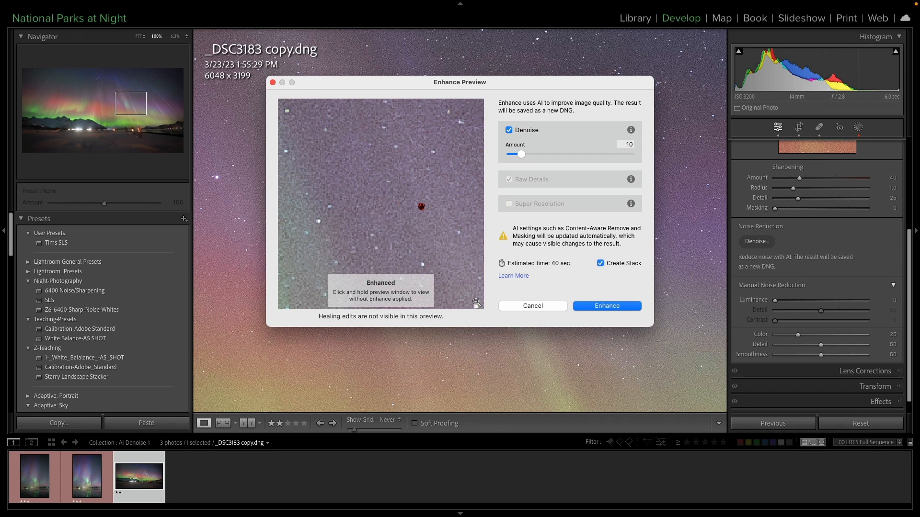
left_click(381, 202)
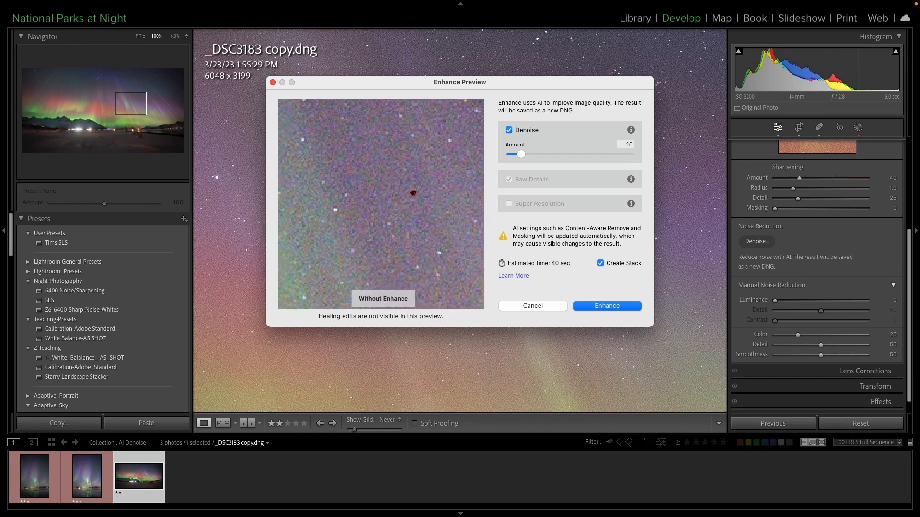
left_click(382, 299)
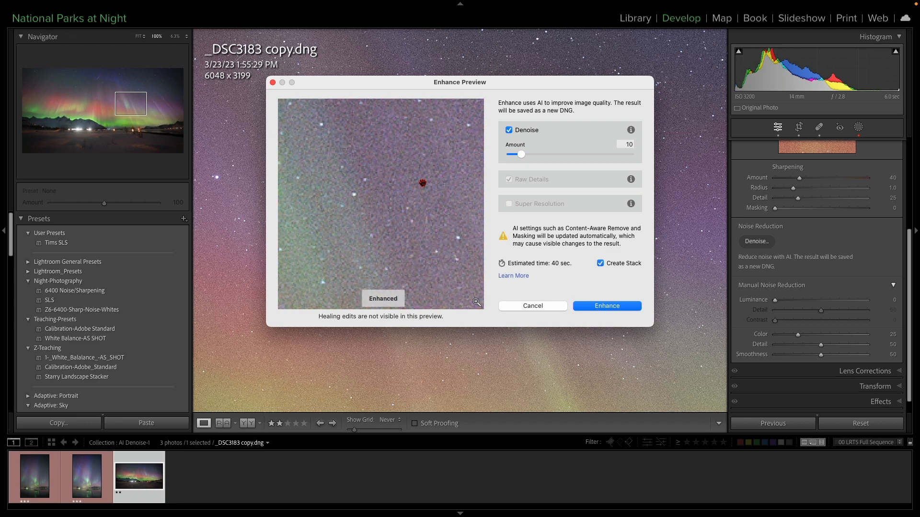
mouse_move(535, 165)
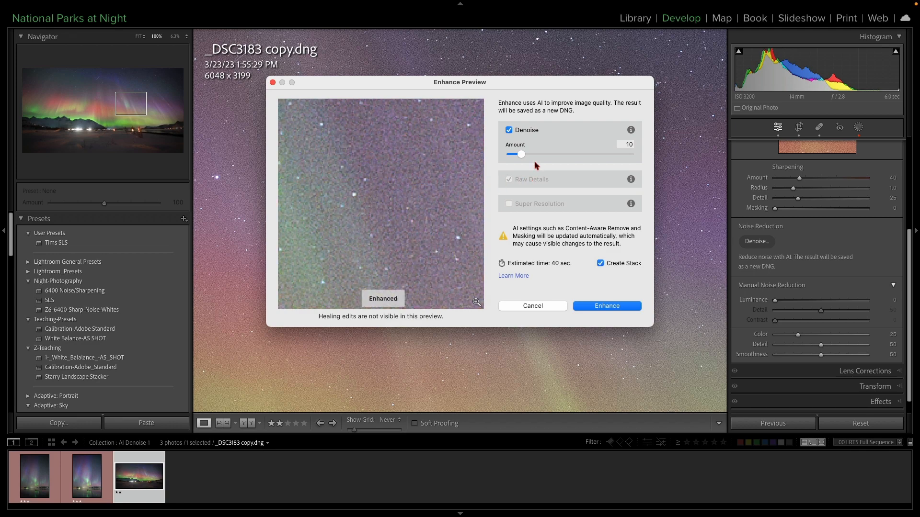
mouse_move(540, 158)
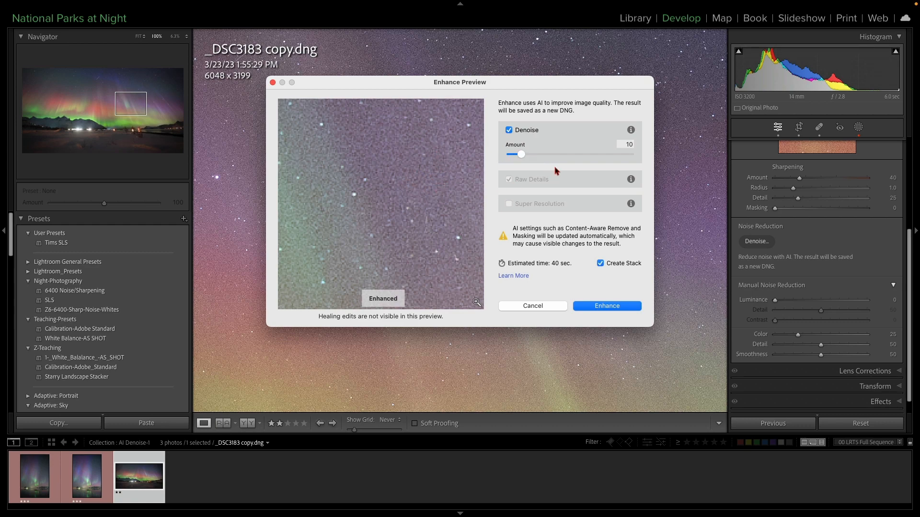
Raise the Denoise amount through 26, 52 and 69 up to 89 while watching the preview.
left_click_drag(521, 153, 541, 154)
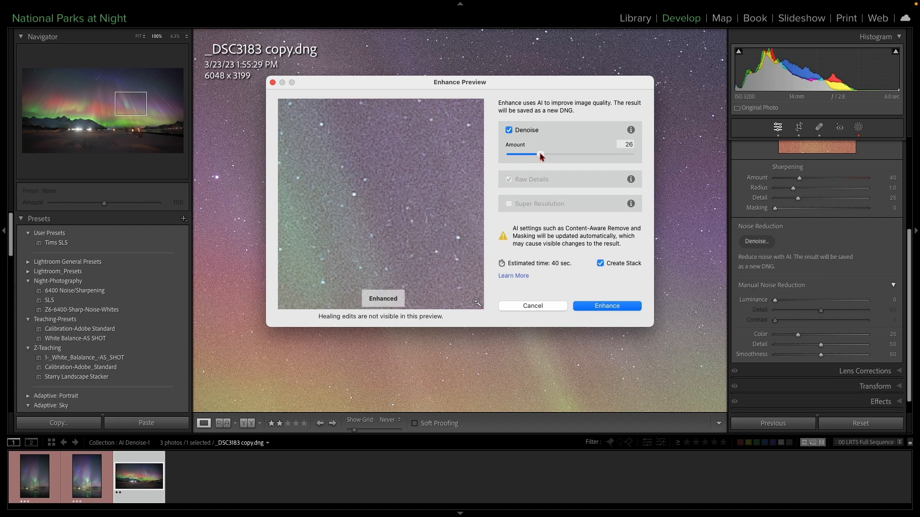
left_click_drag(539, 155, 571, 154)
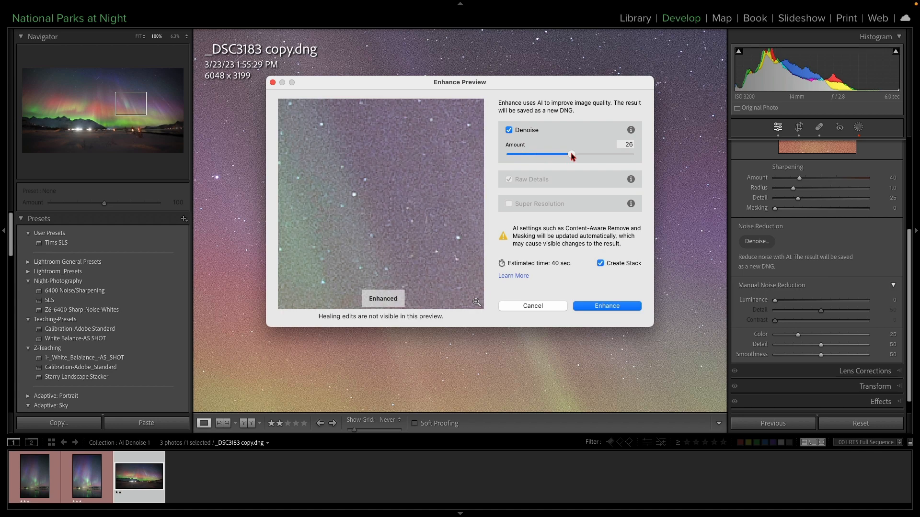
left_click_drag(568, 154, 572, 155)
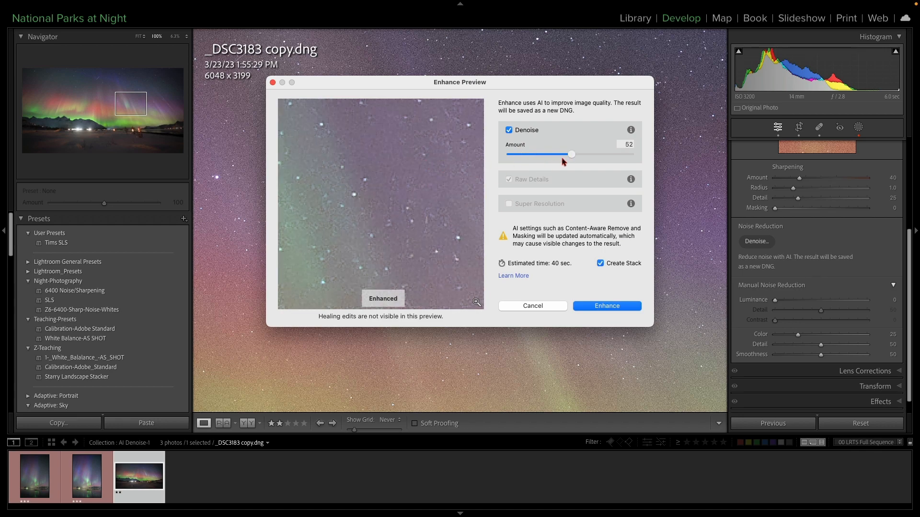
left_click_drag(571, 153, 592, 154)
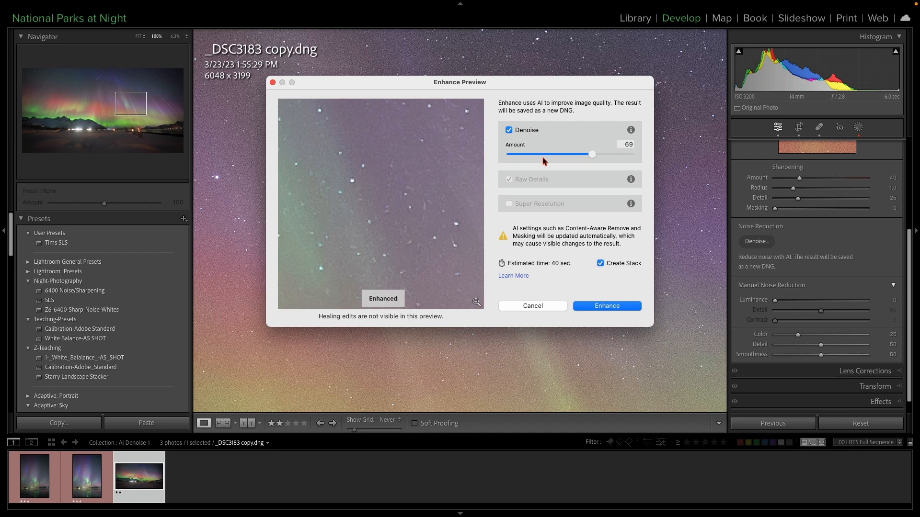
mouse_move(564, 163)
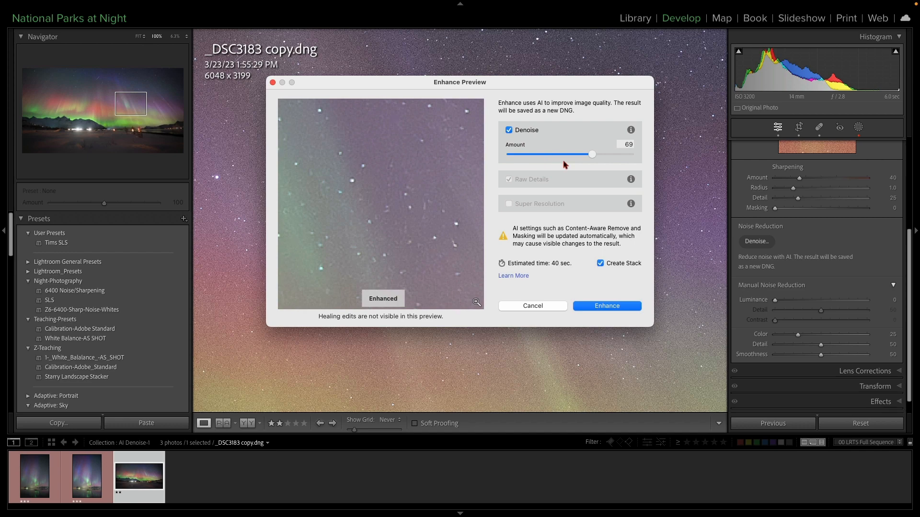
mouse_move(616, 161)
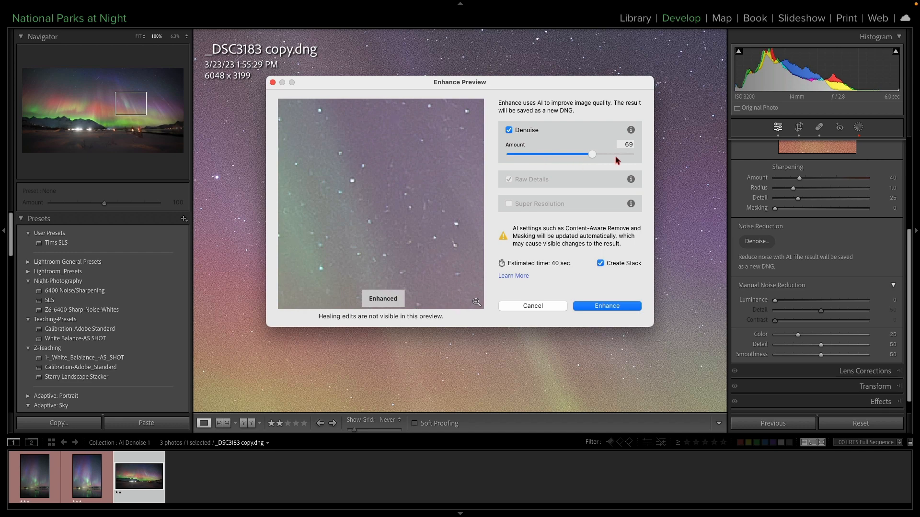
left_click_drag(591, 154, 616, 153)
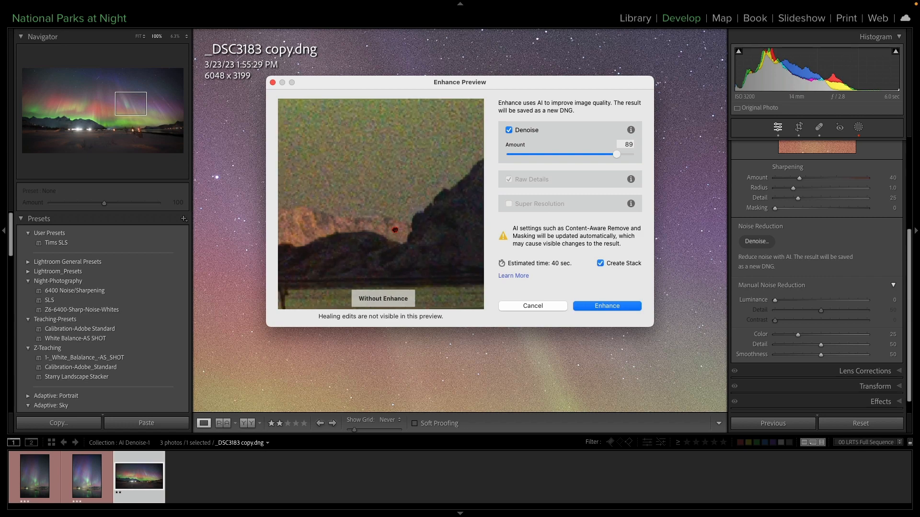
Preview the branches and mountains, lower the amount to 30, settle at 47 and compare without denoise.
left_click(383, 299)
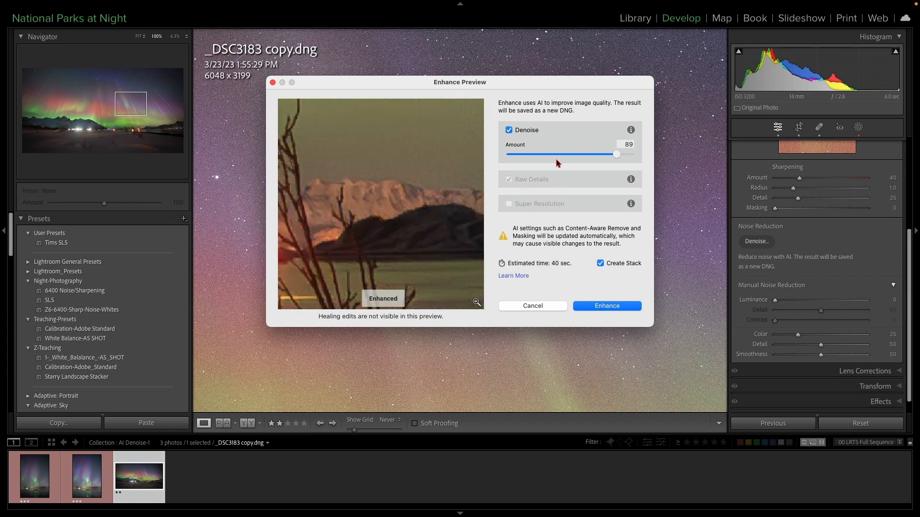
mouse_move(547, 156)
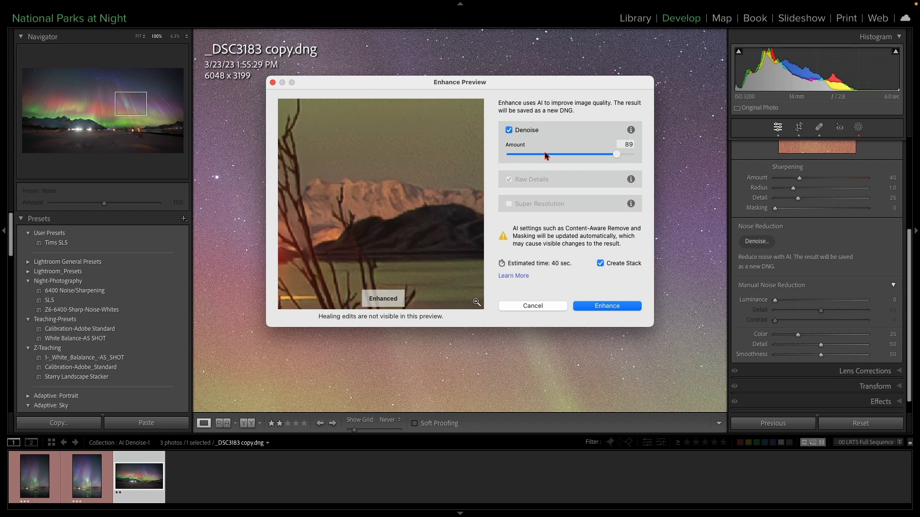
left_click_drag(616, 155, 528, 155)
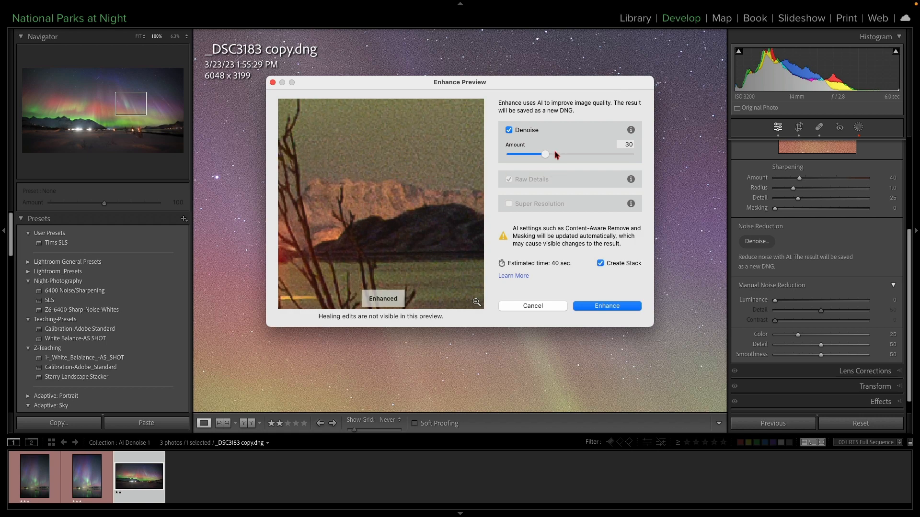
left_click_drag(544, 154, 554, 154)
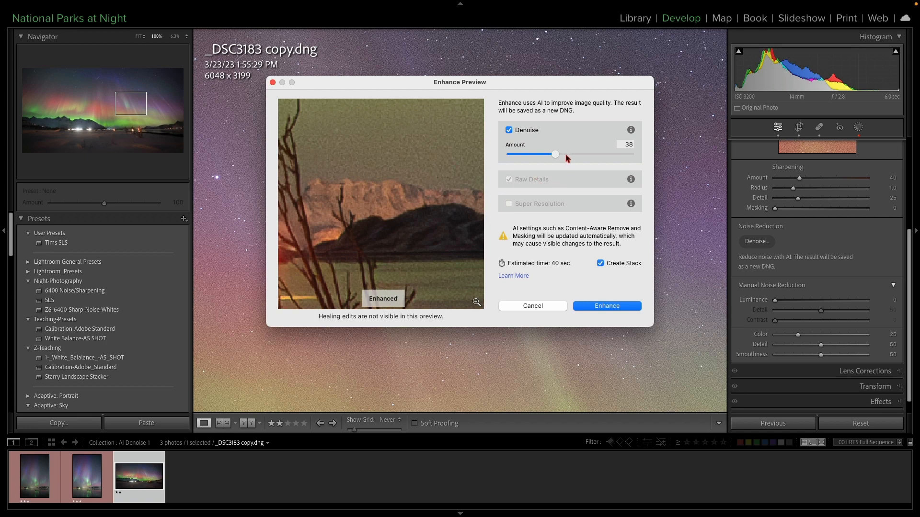
left_click_drag(554, 154, 565, 154)
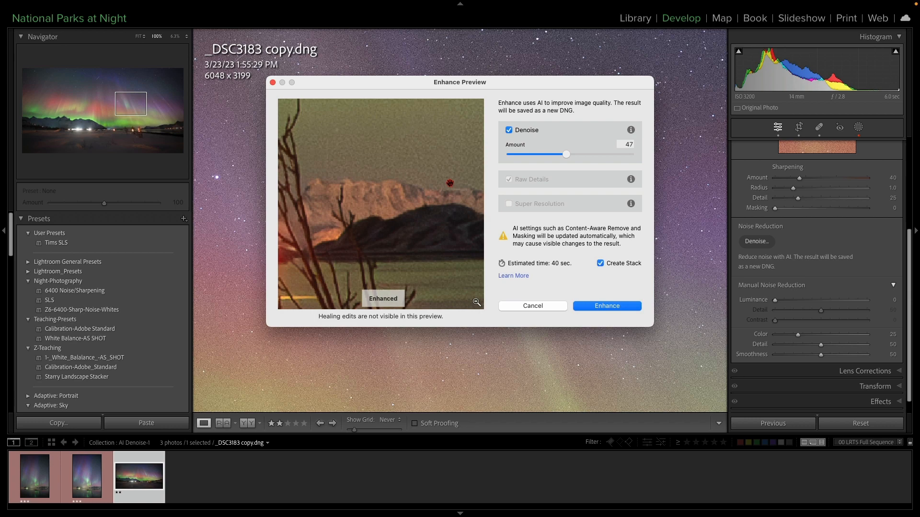
mouse_move(419, 233)
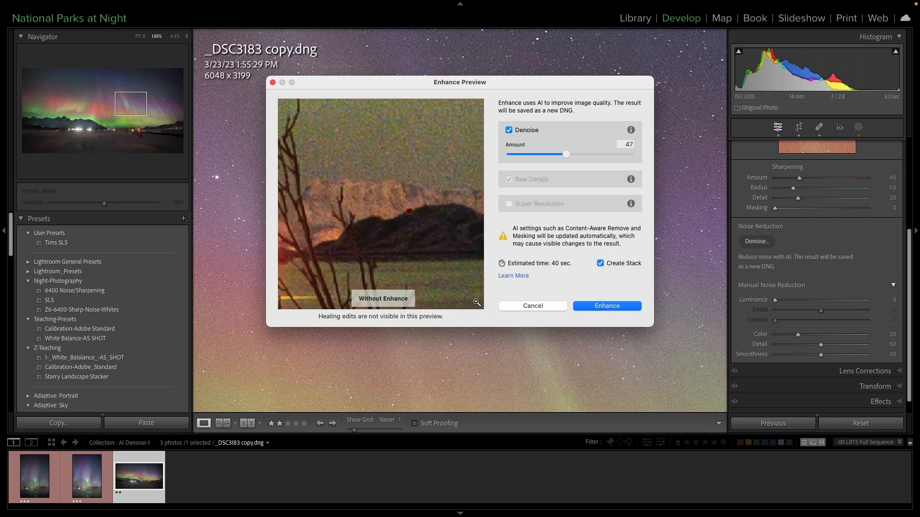
left_click(382, 299)
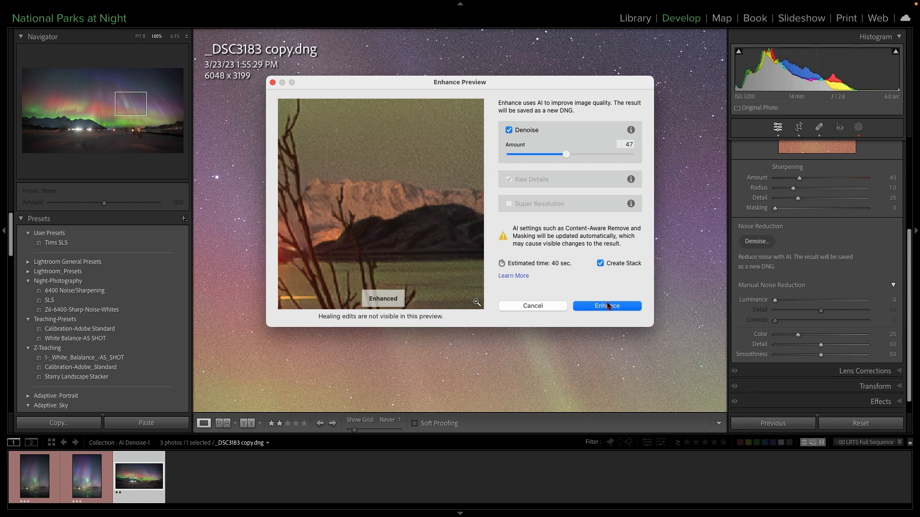
mouse_move(551, 278)
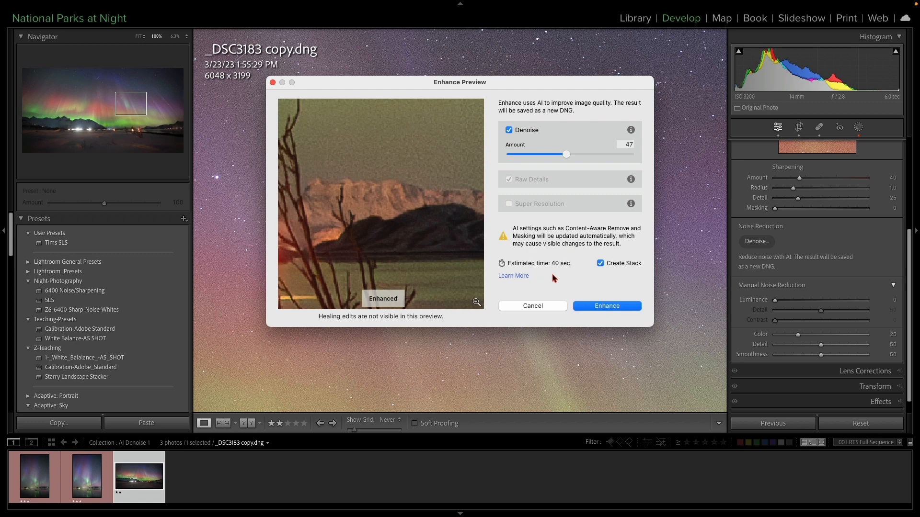
mouse_move(556, 278)
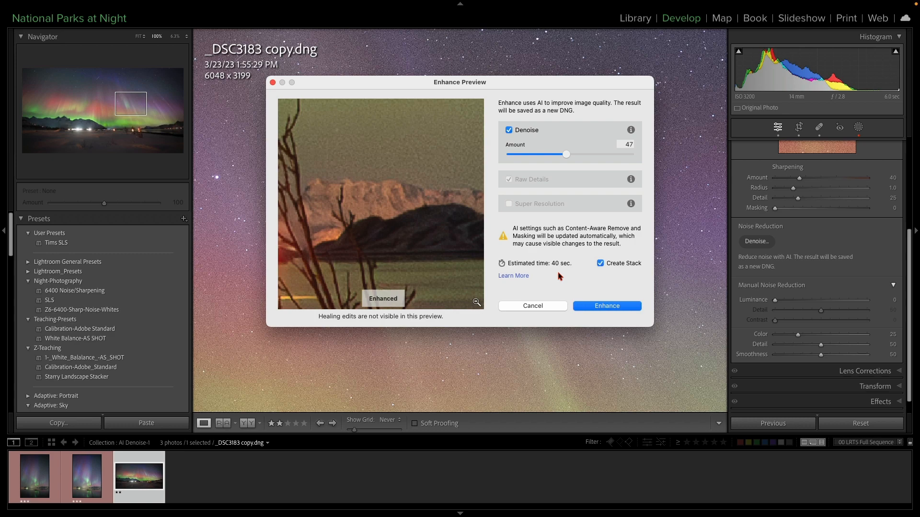
mouse_move(559, 289)
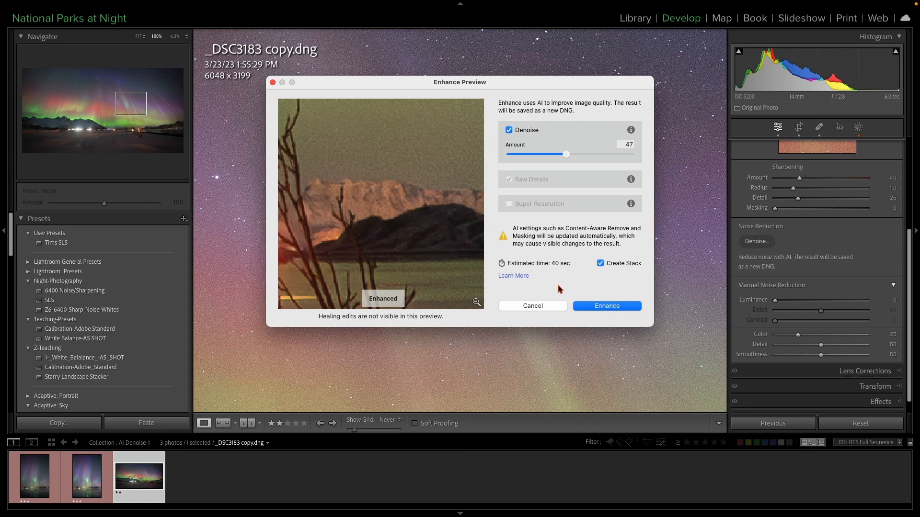
Create the Enhanced-NR DNG at amount 47 and view the collection's four photos in the Library grid.
left_click(607, 305)
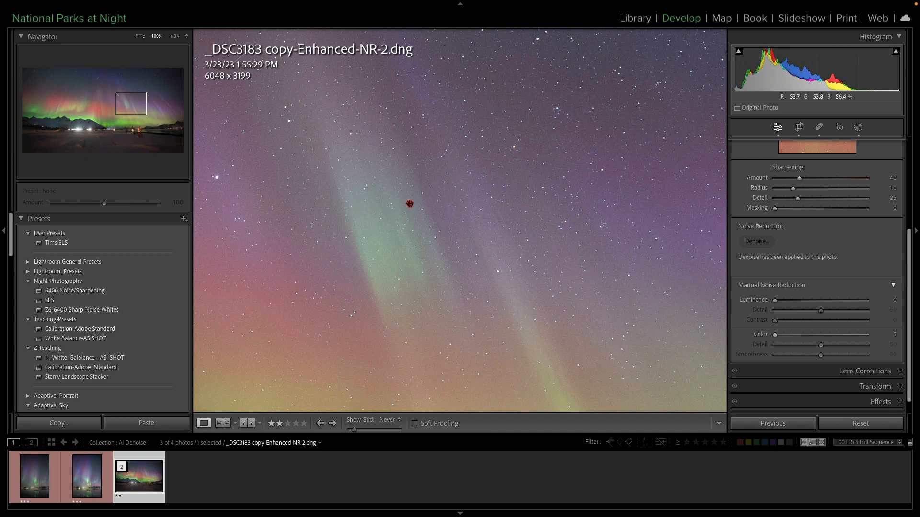
left_click(635, 18)
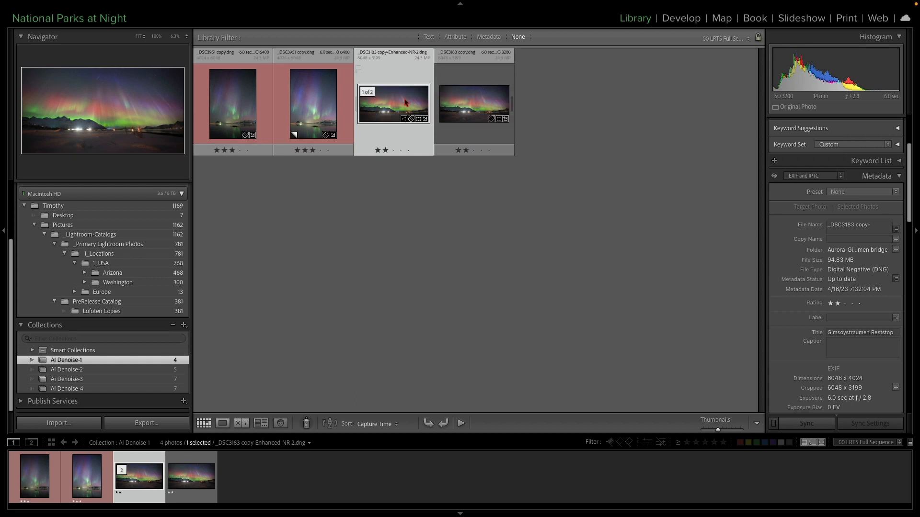
Add the original _DSC3183 copy.dng to the selection alongside the Enhanced-NR-2 DNG.
left_click(472, 104)
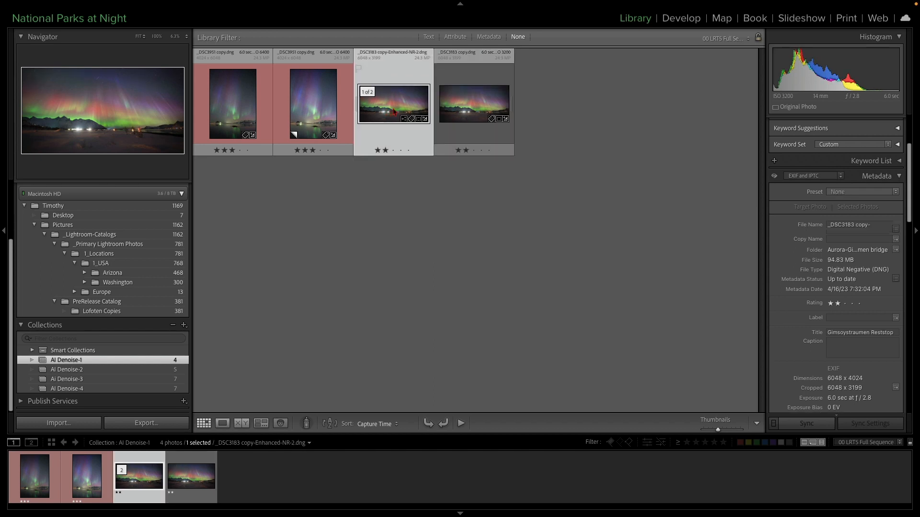
mouse_move(396, 96)
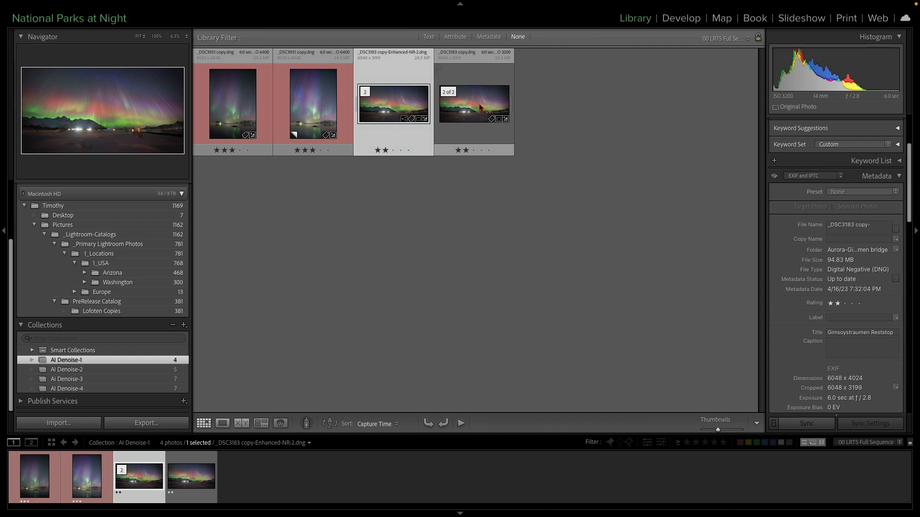
left_click(474, 104)
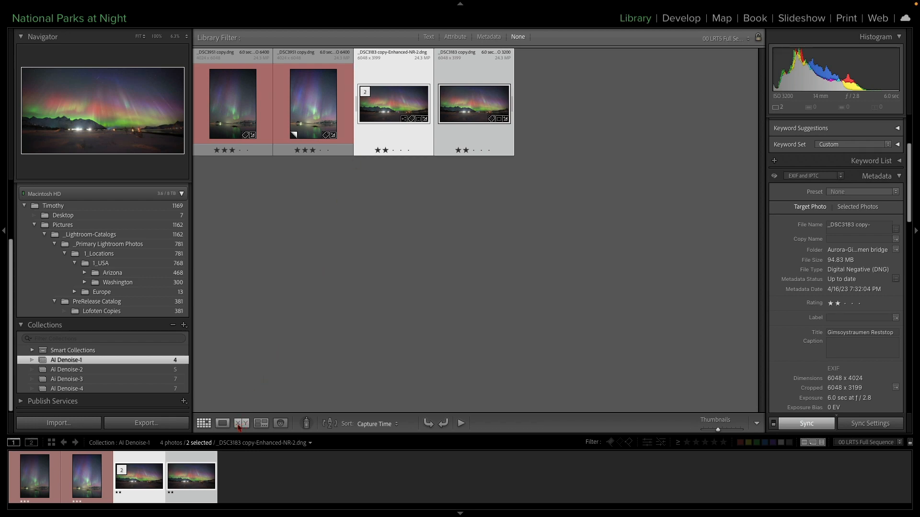
Compare the enhanced and original aurora shots side by side, then bring _DSC3951 Copy 1 into Develop.
left_click(242, 423)
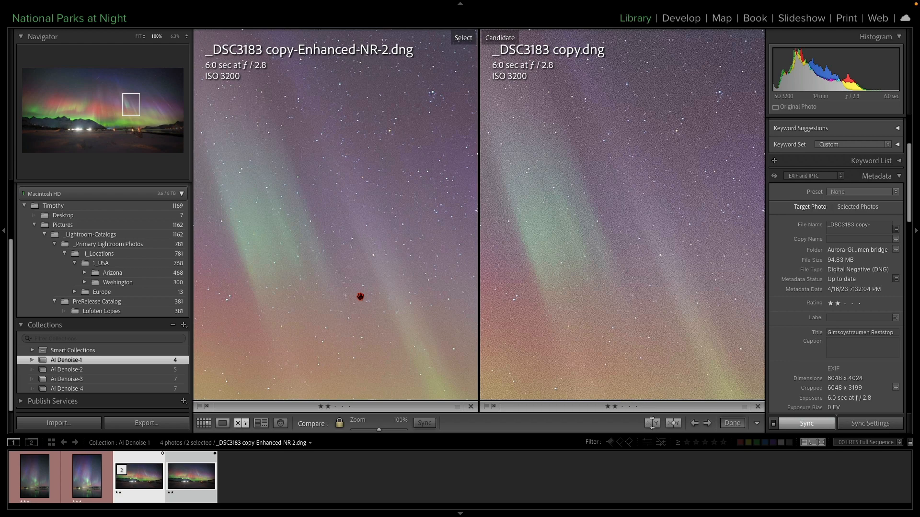
mouse_move(310, 116)
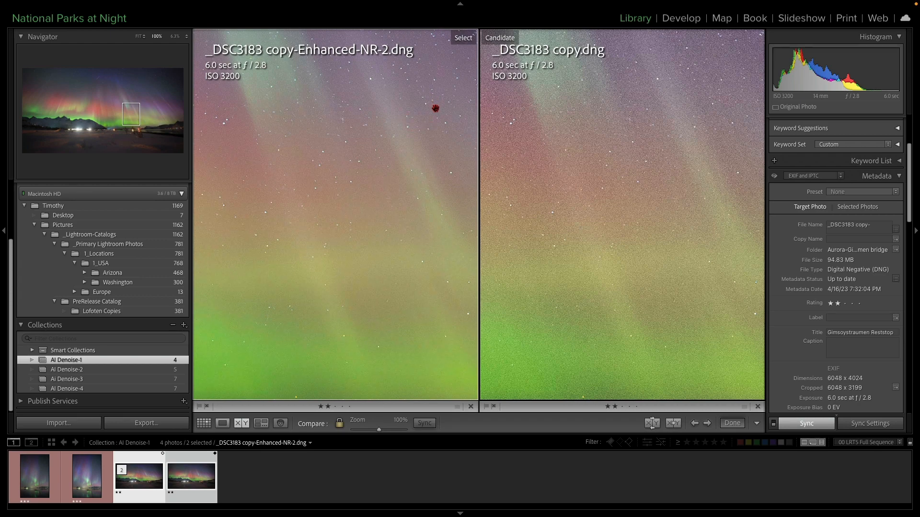
mouse_move(375, 190)
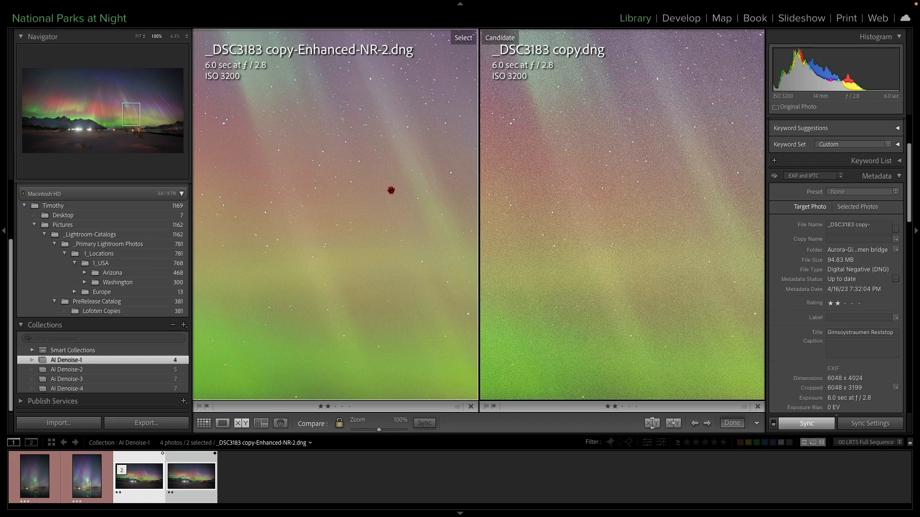
mouse_move(422, 233)
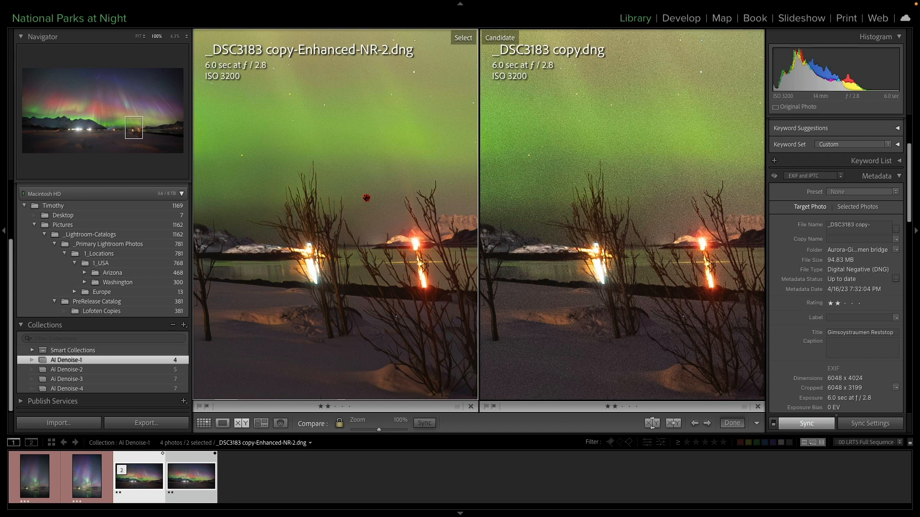
mouse_move(346, 171)
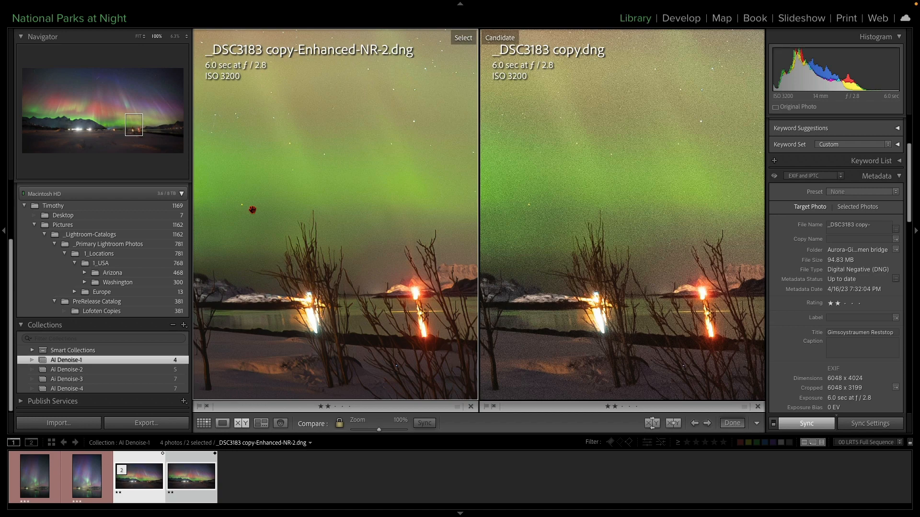
mouse_move(340, 211)
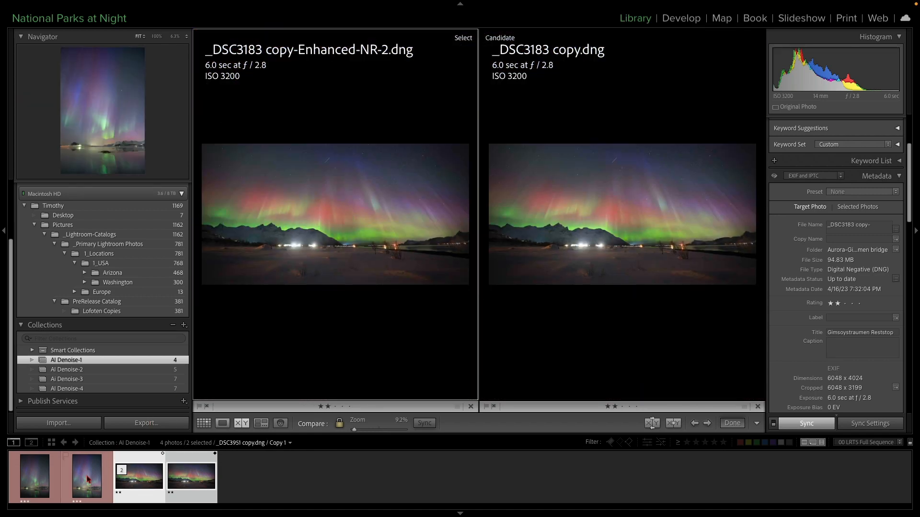
left_click(85, 476)
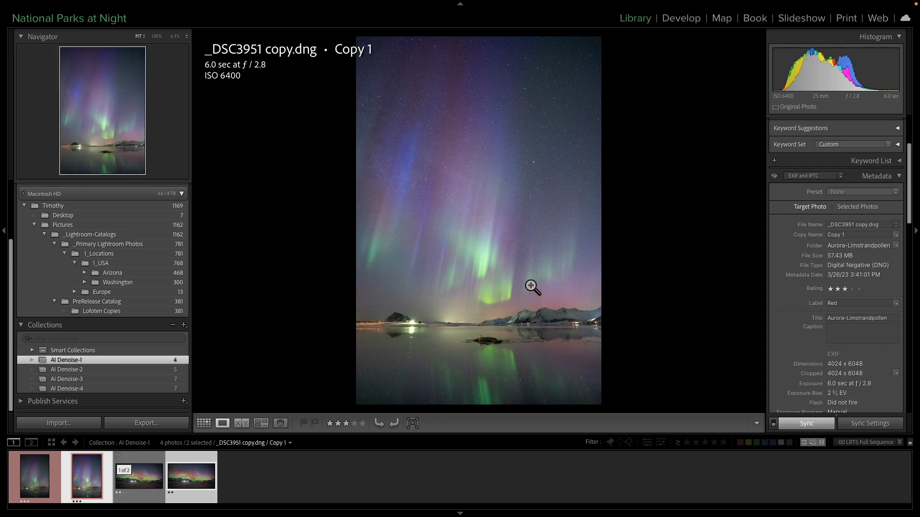
left_click(34, 476)
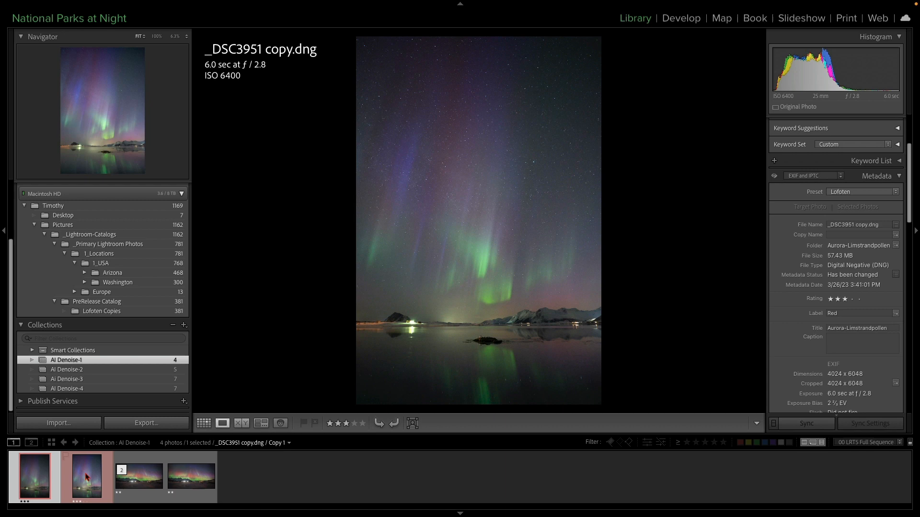
left_click(85, 476)
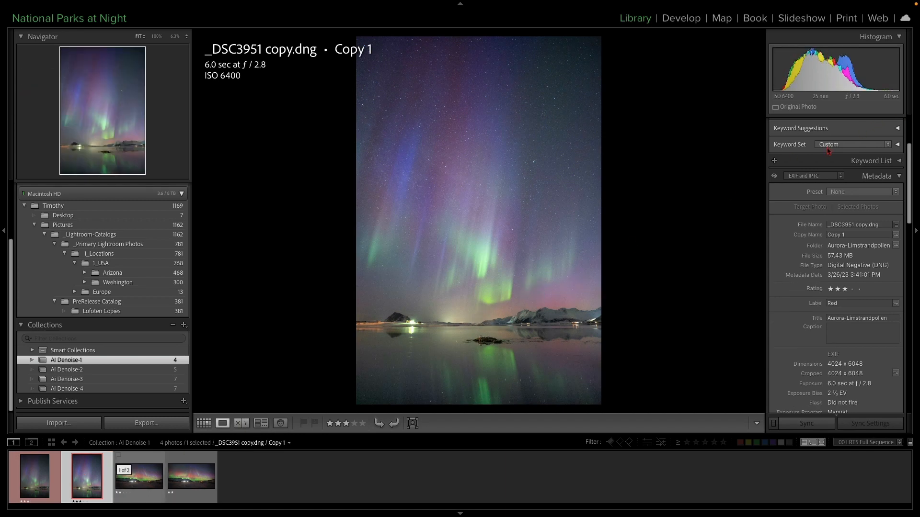
left_click(680, 17)
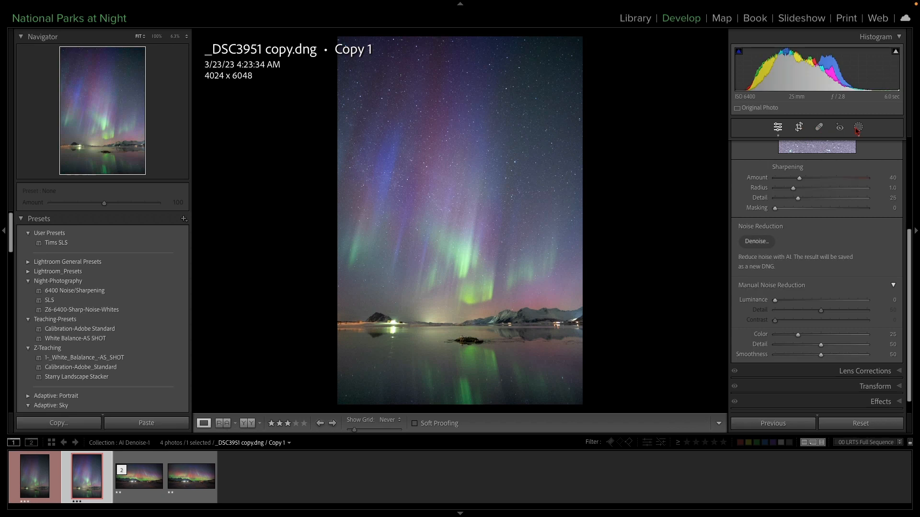
left_click(856, 127)
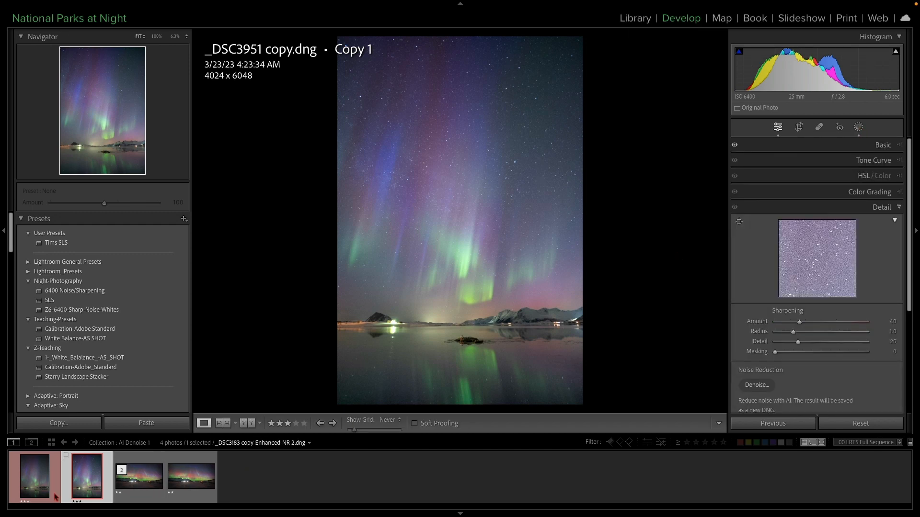
left_click(34, 476)
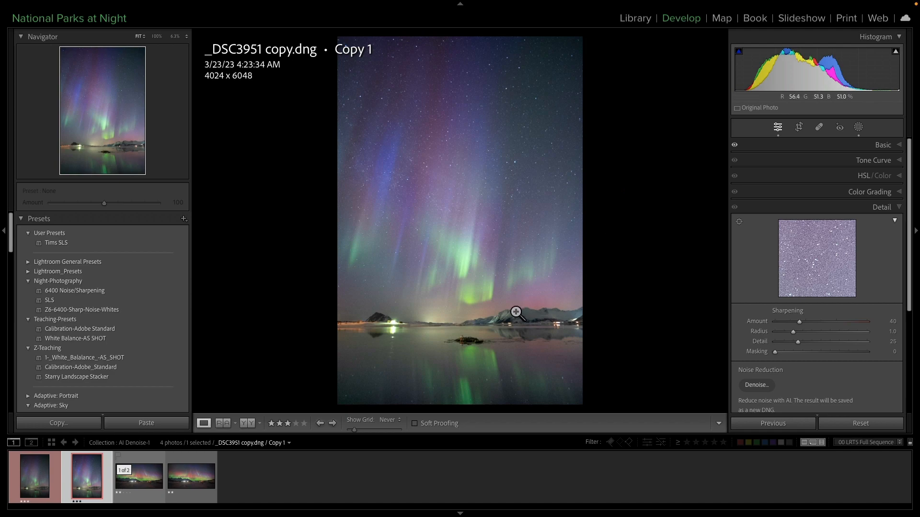
left_click(516, 311)
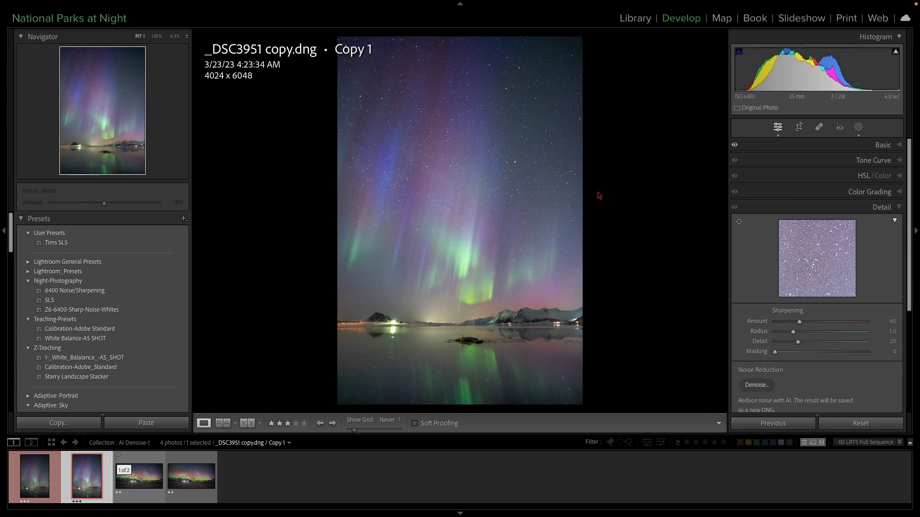
mouse_move(555, 348)
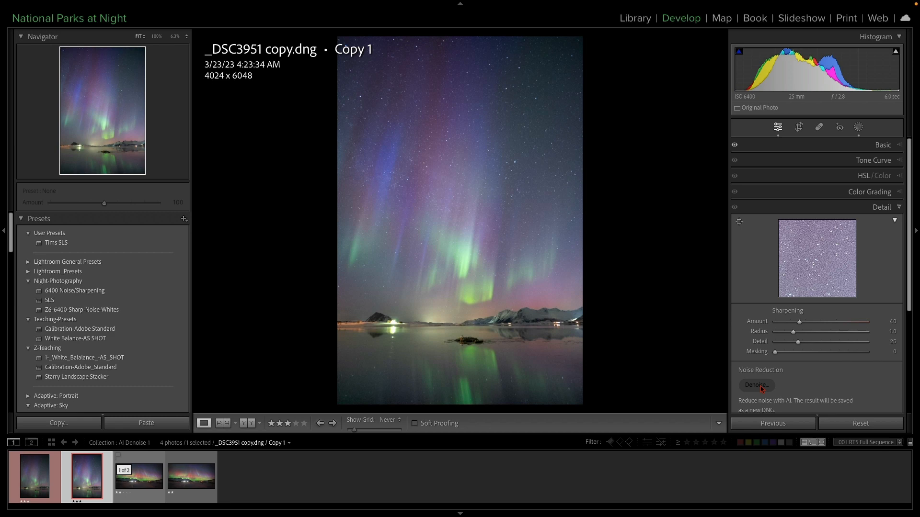
Preview AI Denoise on _DSC3951 Copy 1 at amount 44, then cancel without enhancing.
left_click(756, 385)
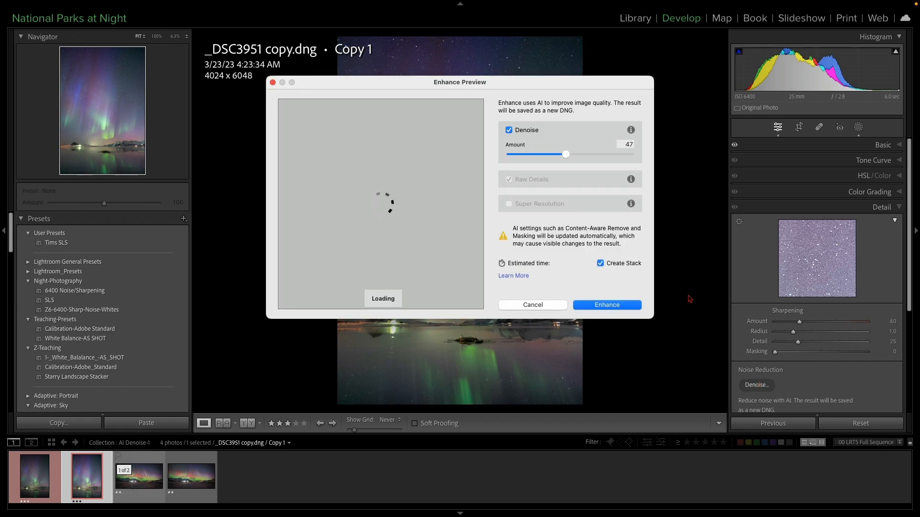
mouse_move(411, 216)
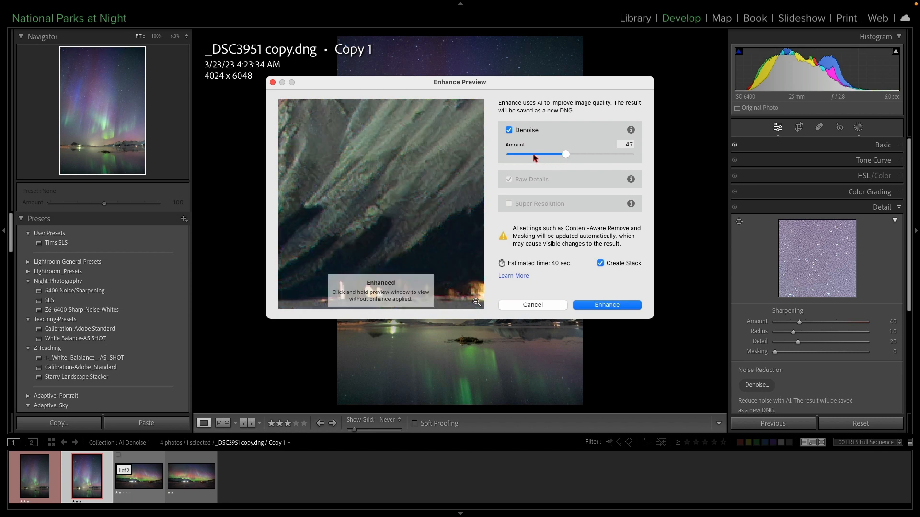
left_click_drag(566, 153, 549, 153)
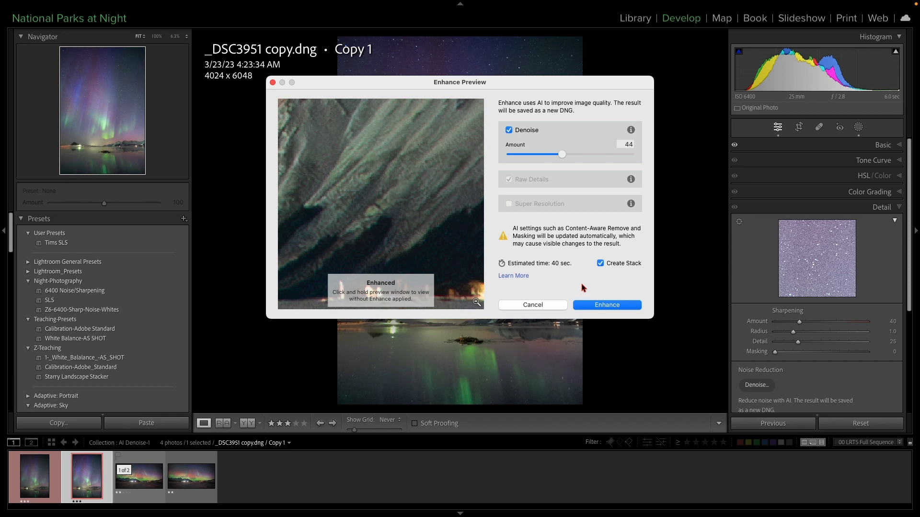
left_click(532, 305)
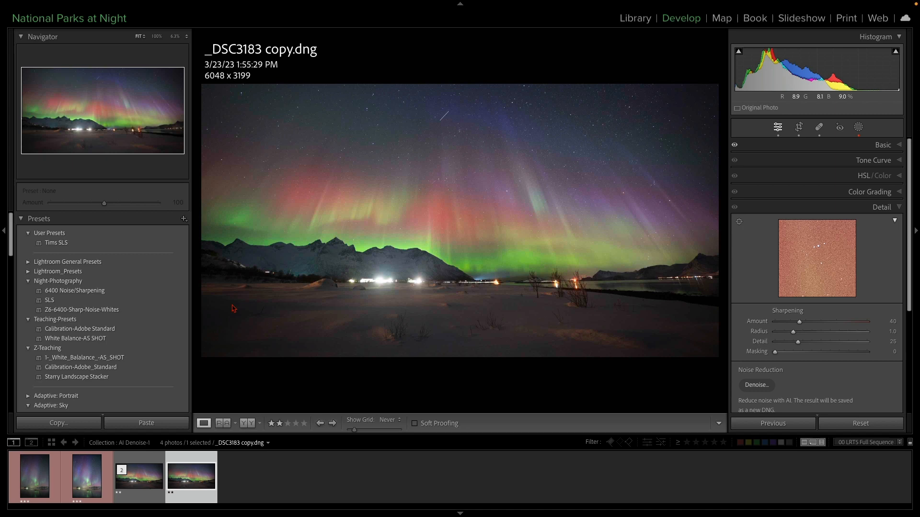
From the AI Denoise-2 collection, inspect _DSC0457-2.NEF at 100% in Loupe and take it into Develop.
left_click(634, 17)
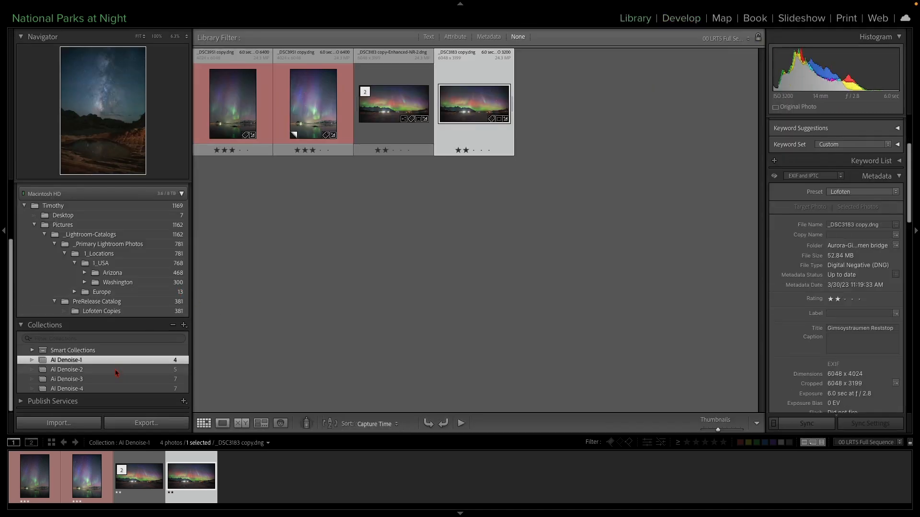
left_click(66, 370)
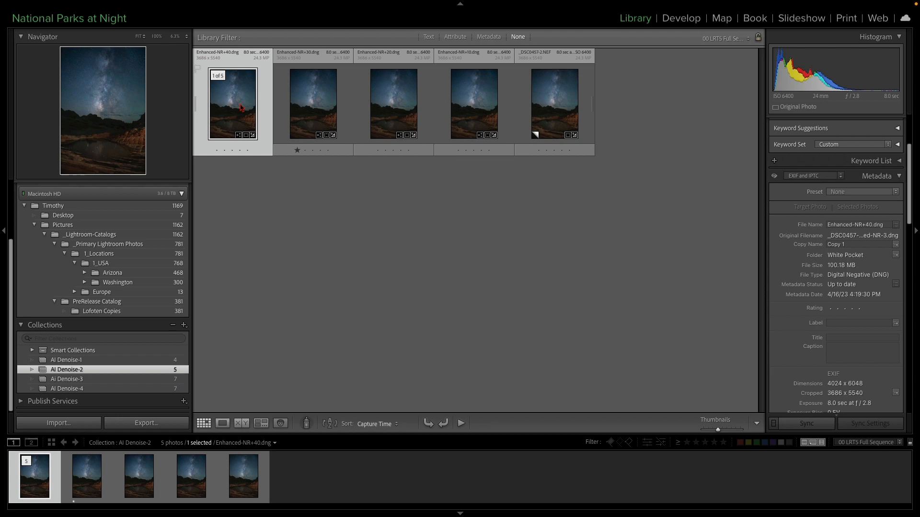
left_click(552, 103)
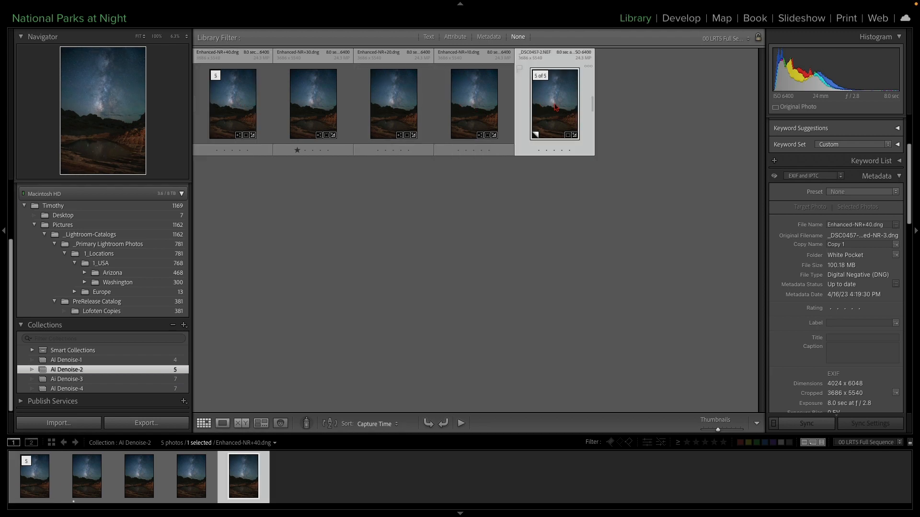
left_click(221, 423)
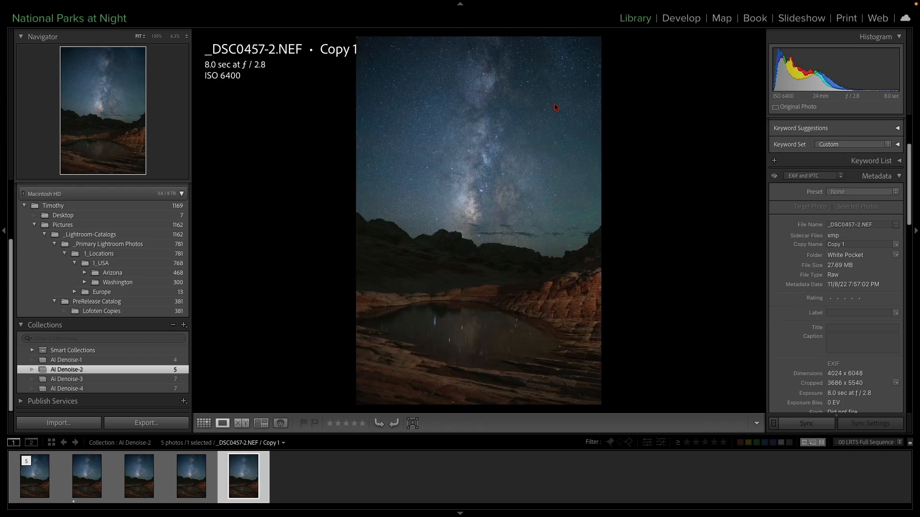
mouse_move(577, 313)
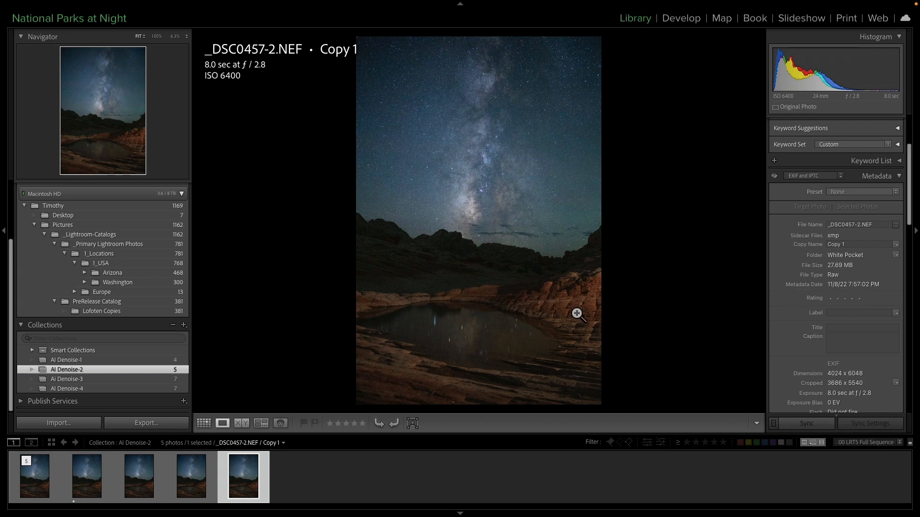
left_click(577, 313)
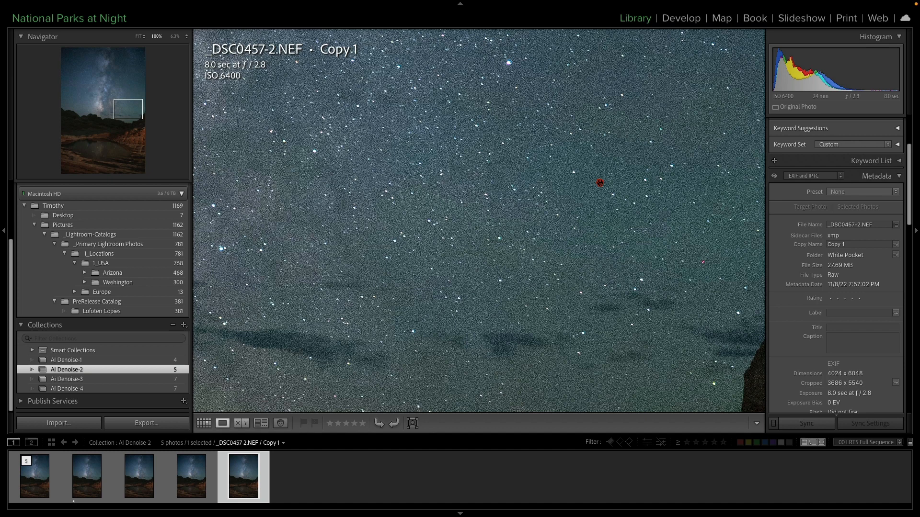
mouse_move(228, 471)
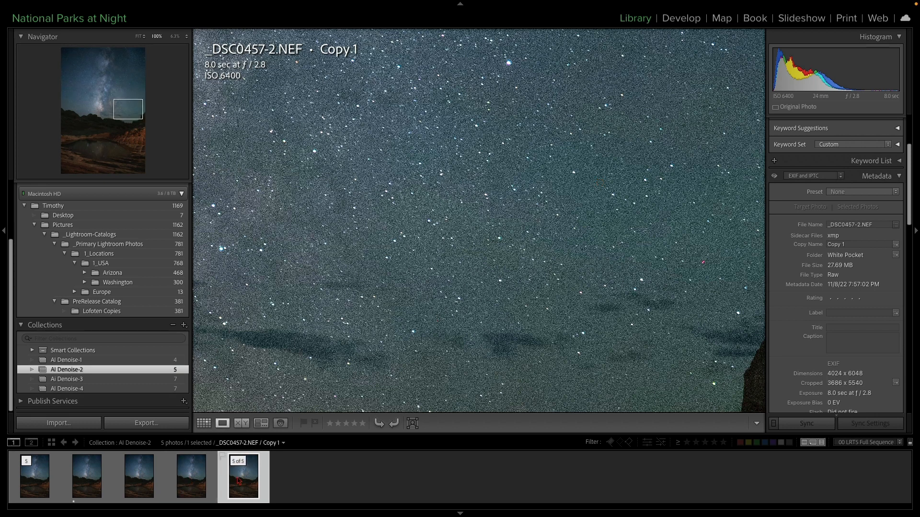
left_click(680, 18)
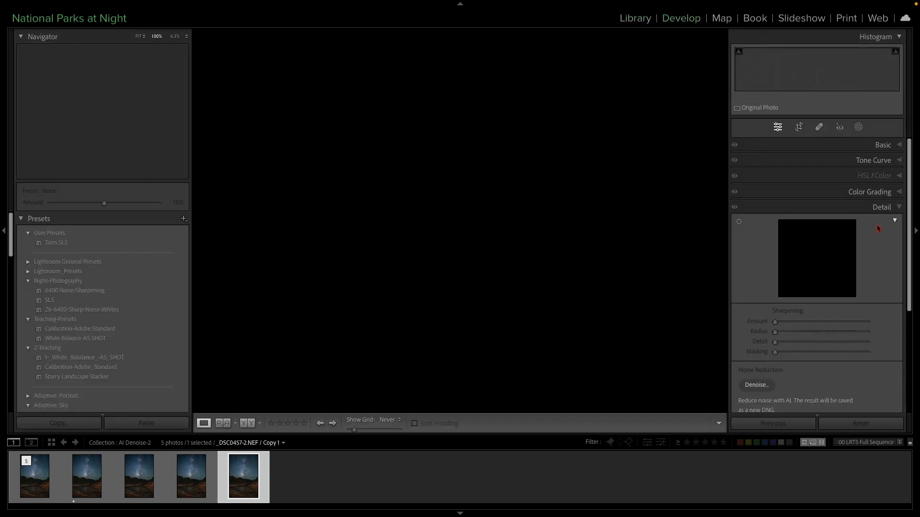
Preview AI Denoise on the Milky Way raw at about 36 then 25, and cancel without enhancing.
left_click(756, 385)
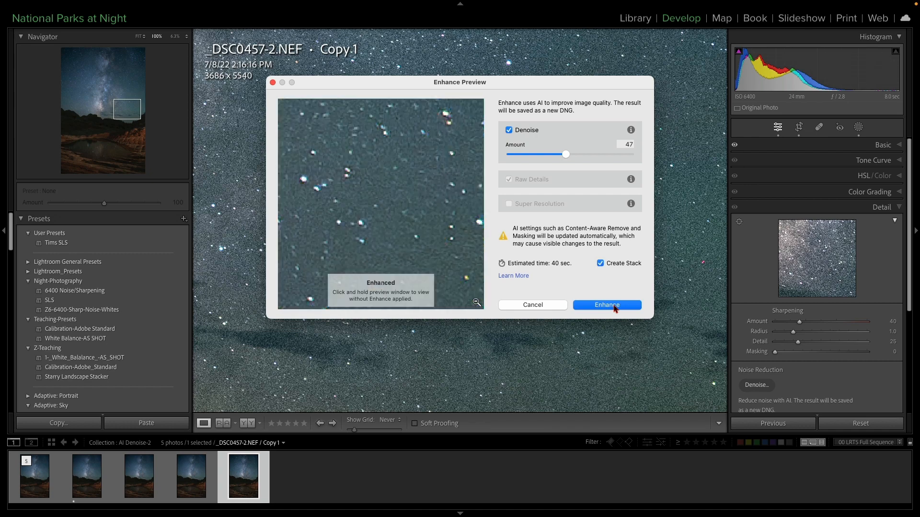
left_click_drag(565, 153, 551, 154)
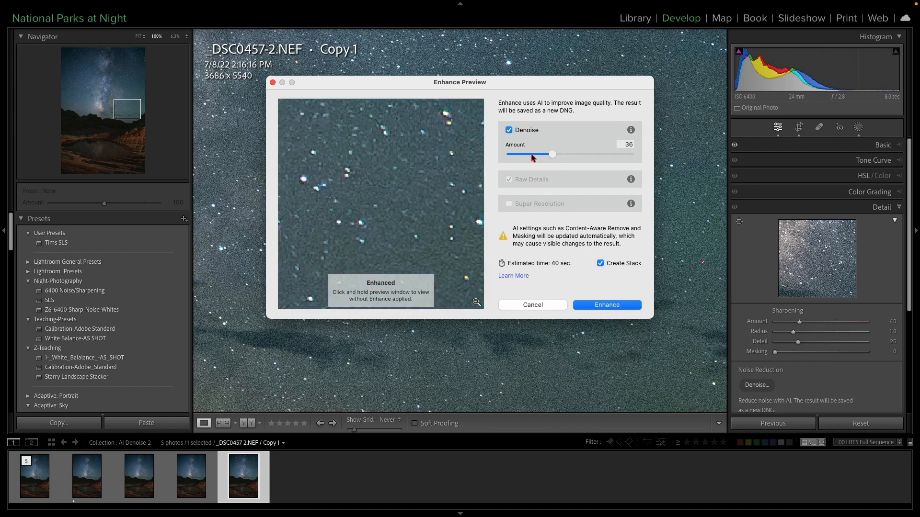
left_click_drag(552, 153, 538, 153)
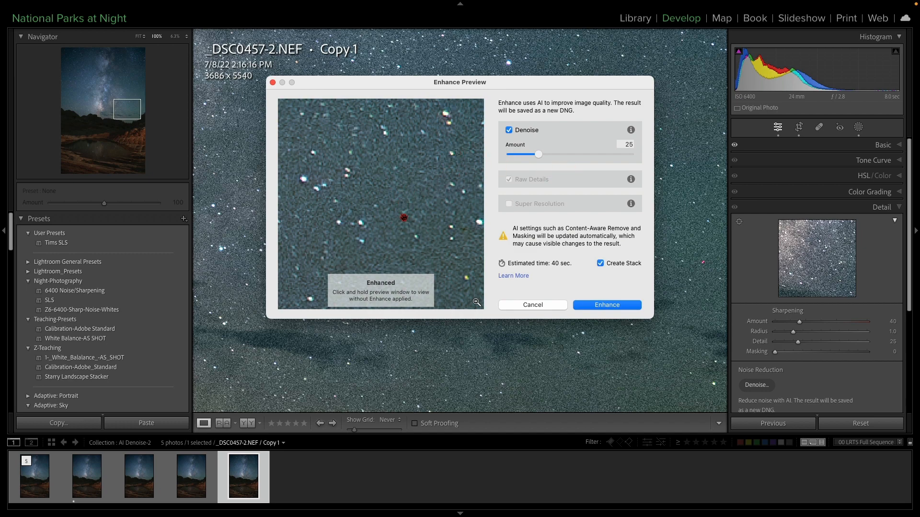
mouse_move(541, 304)
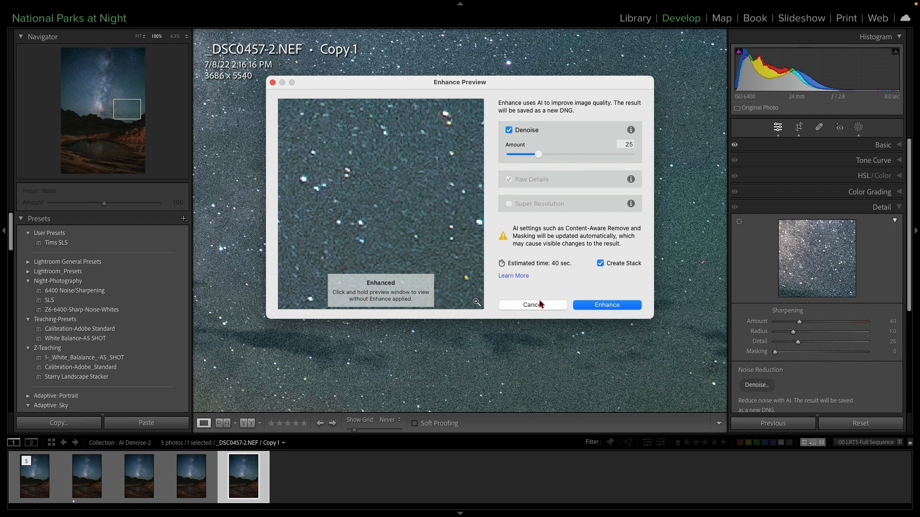
left_click(532, 305)
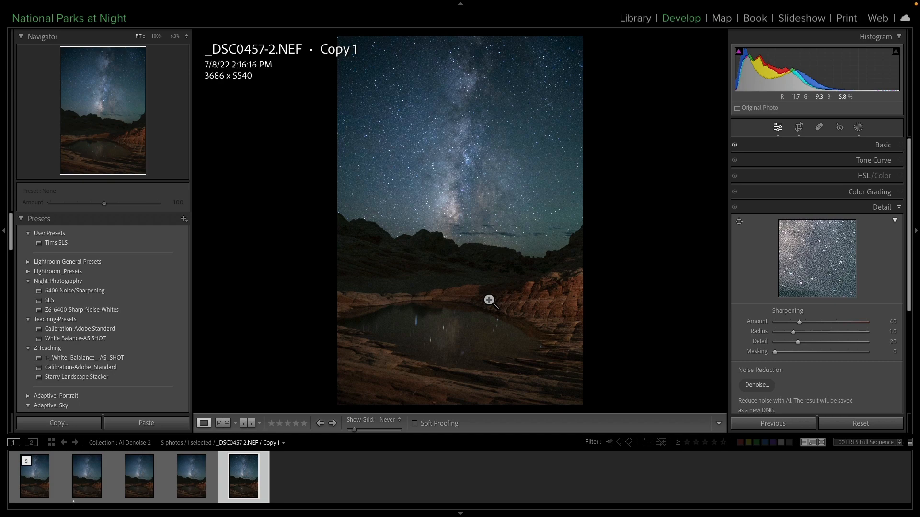
left_click(490, 300)
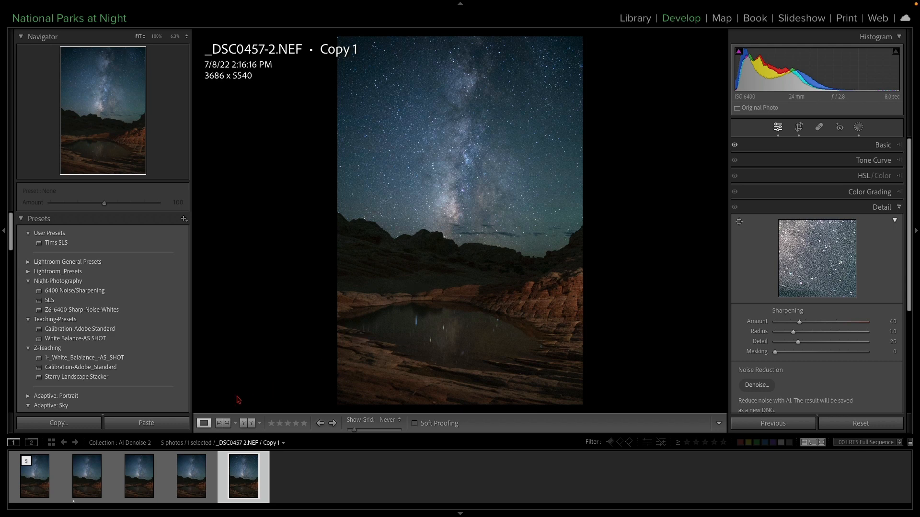
View the Enhanced-NR+10 DNG, return to the raw and preview Denoise again at 47 then 13.
left_click(34, 476)
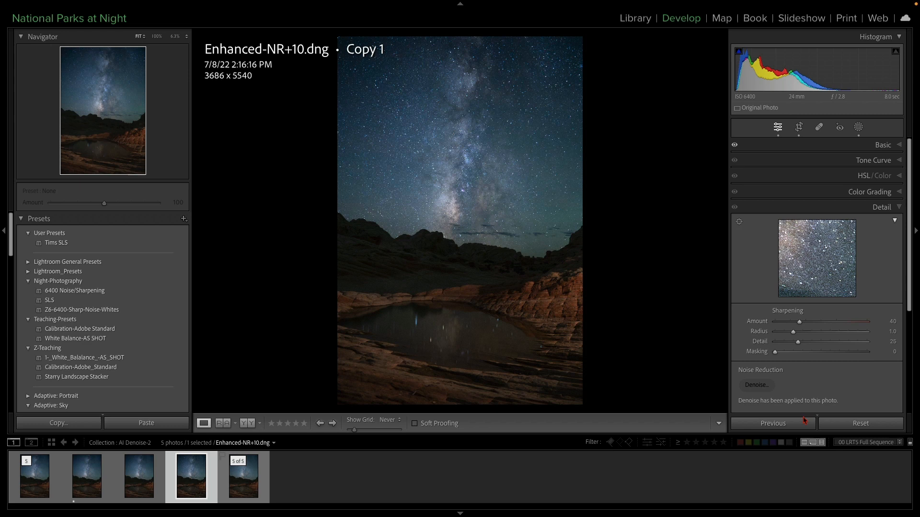
left_click(242, 477)
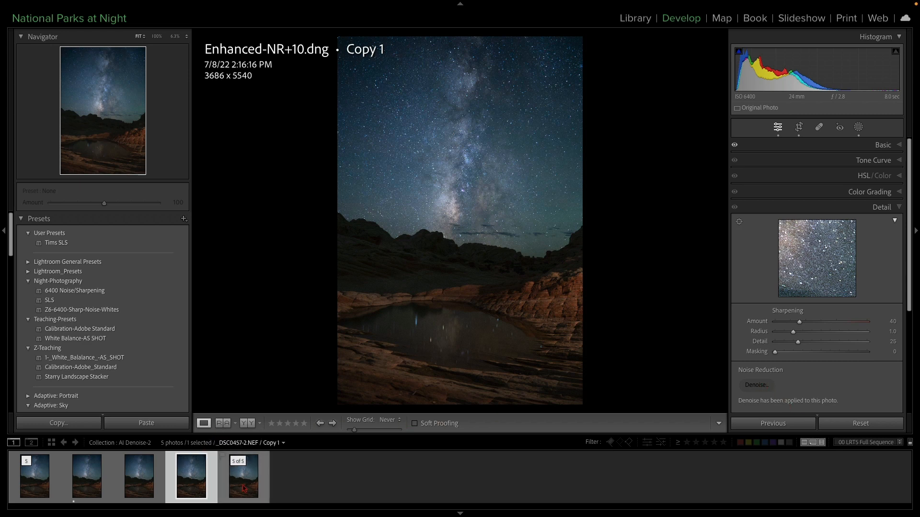
left_click(756, 385)
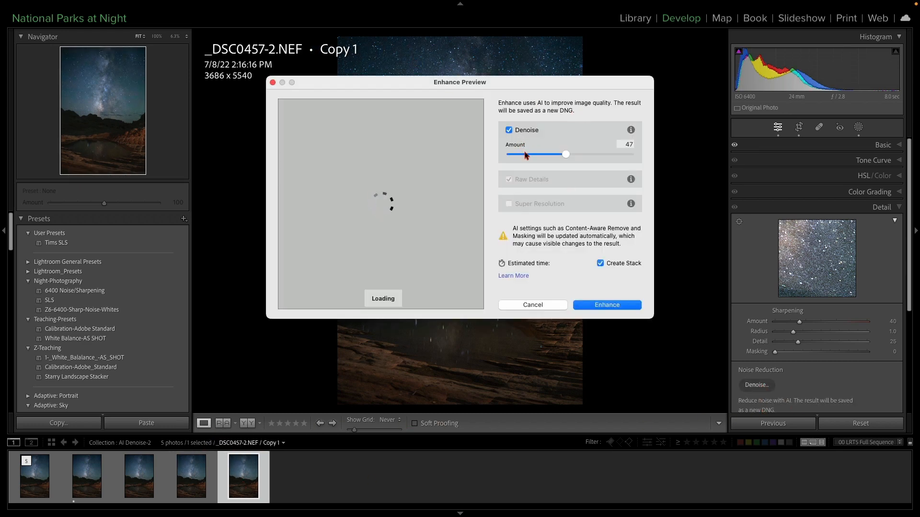
left_click_drag(566, 153, 514, 153)
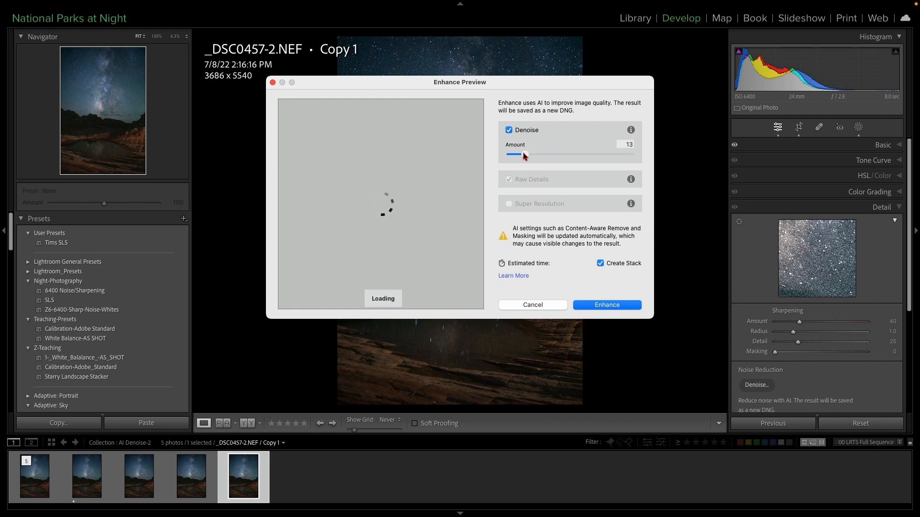
left_click_drag(523, 154, 511, 155)
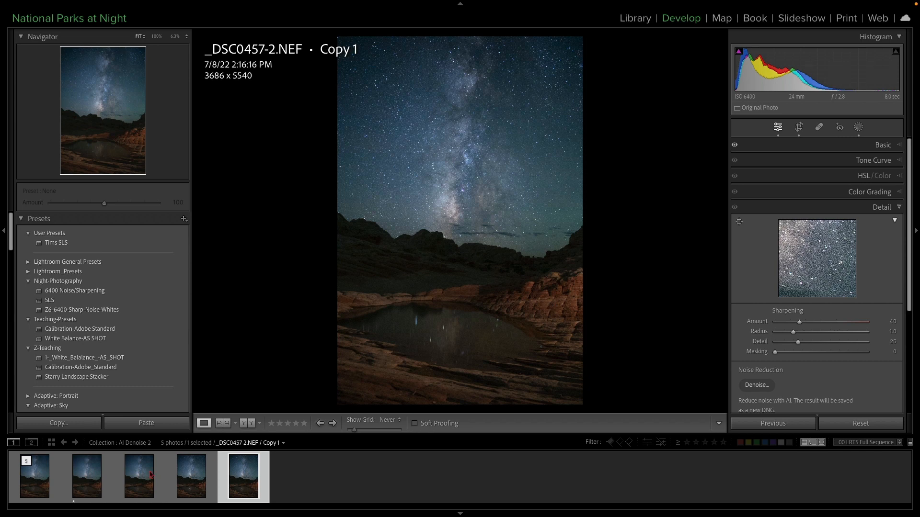
Compare the Enhanced-NR+10 DNG with the original raw side by side at 100% on the rocks.
left_click(190, 477)
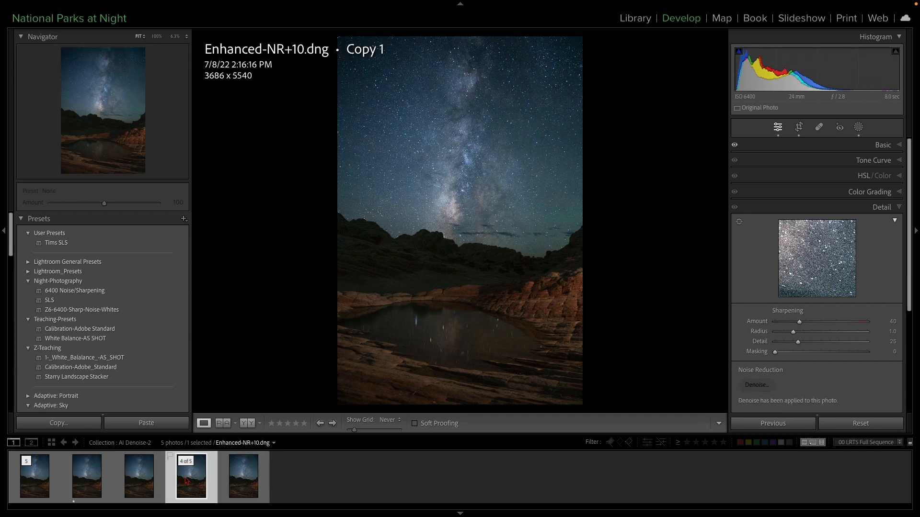
left_click(242, 476)
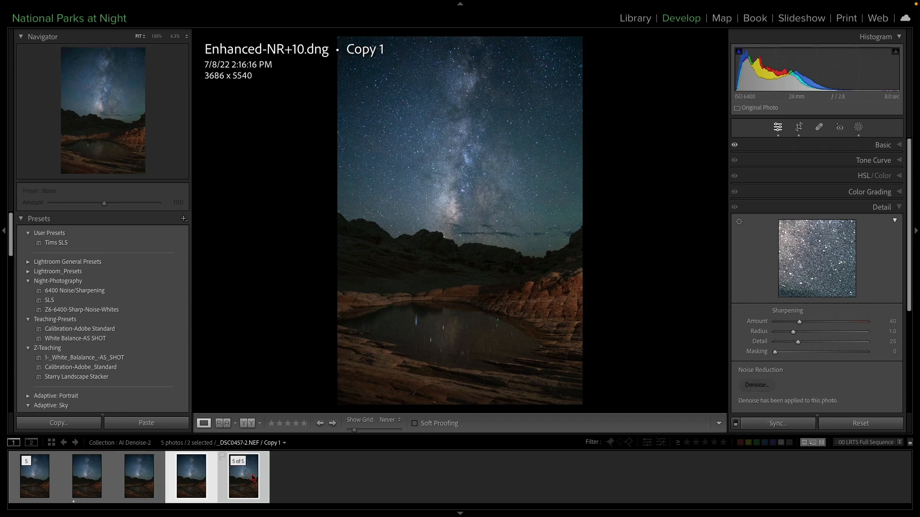
left_click(634, 17)
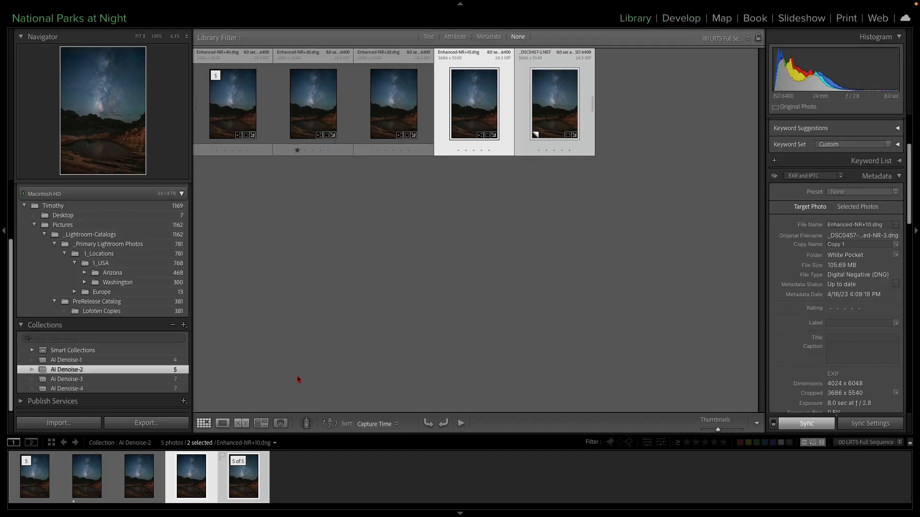
left_click(242, 423)
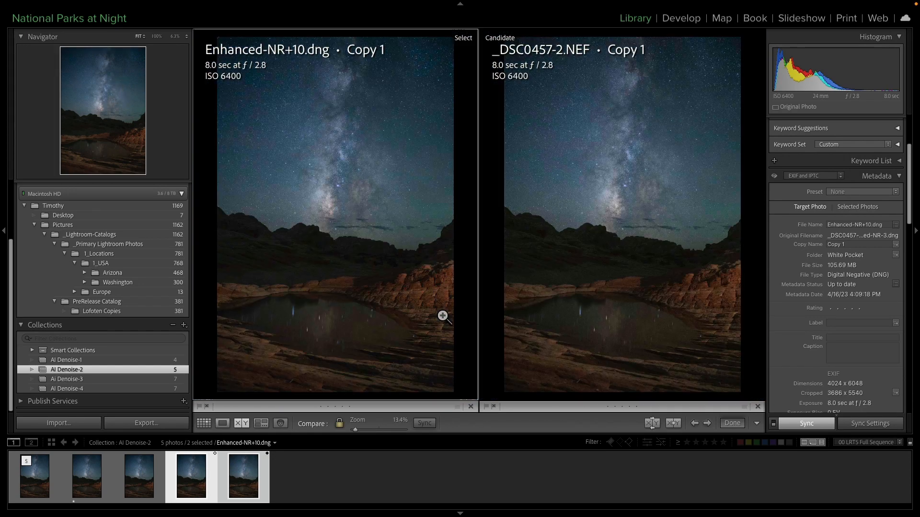
left_click(442, 316)
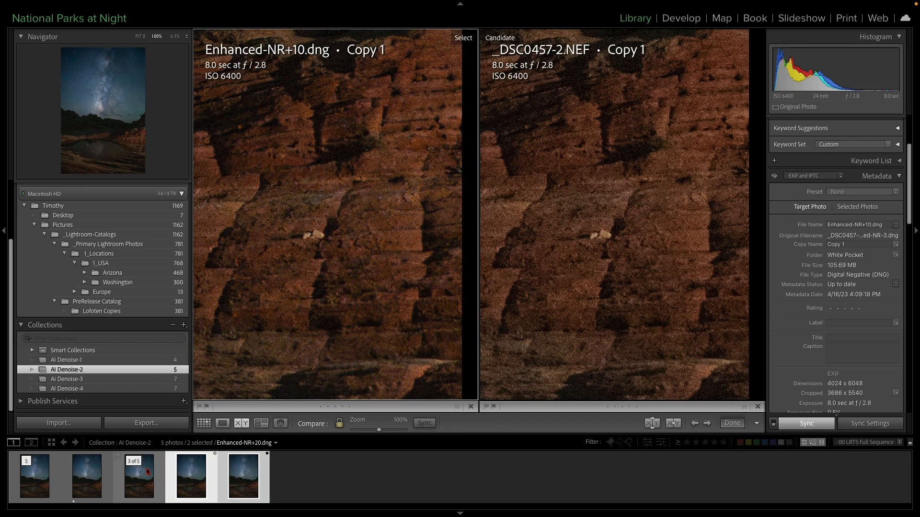
Swap the NR+20 and NR+40 versions into the comparison, then open NR+40 in Develop.
left_click(138, 476)
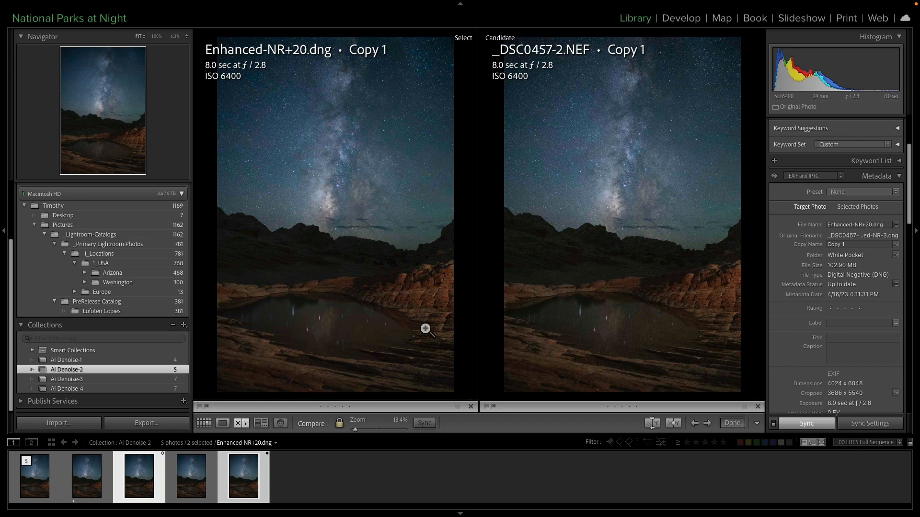
left_click(425, 329)
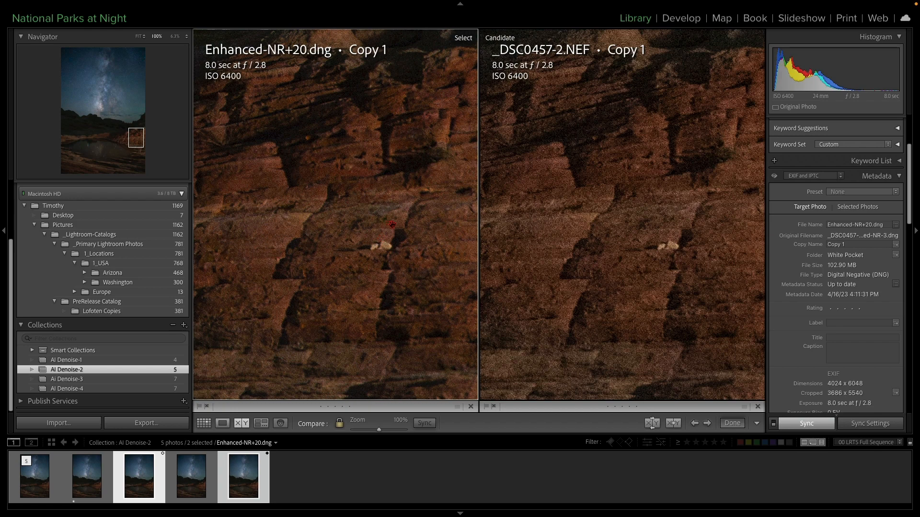
mouse_move(225, 360)
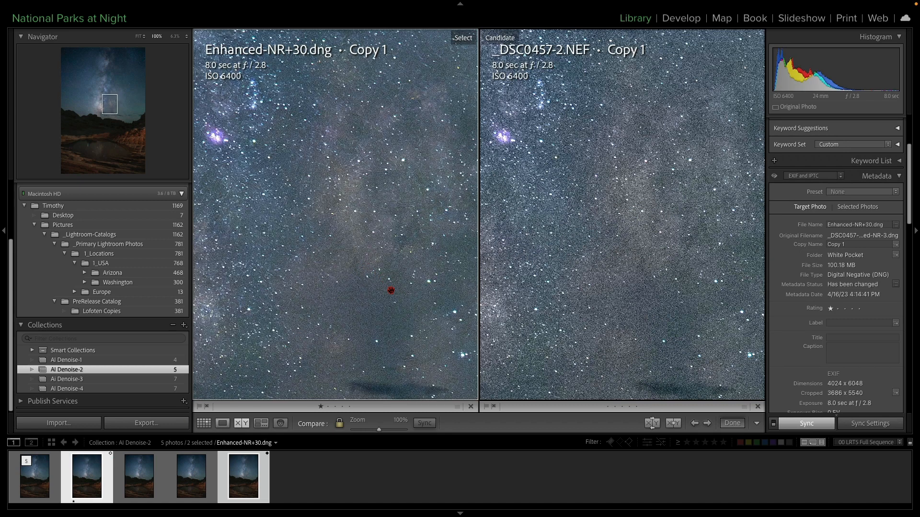
mouse_move(666, 292)
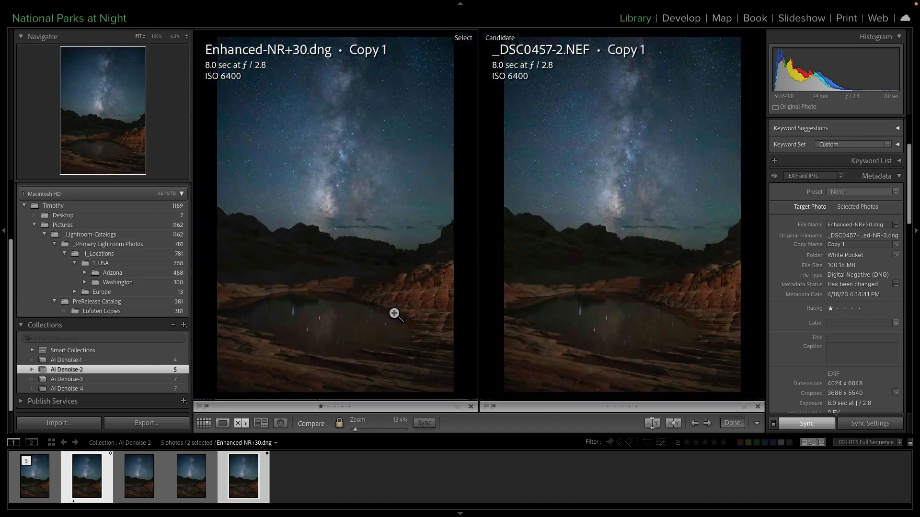
left_click(394, 313)
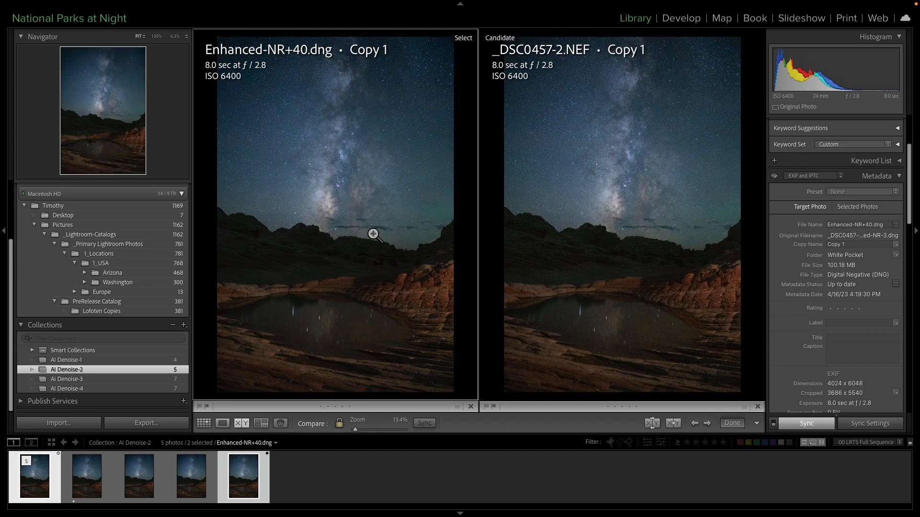
left_click(373, 234)
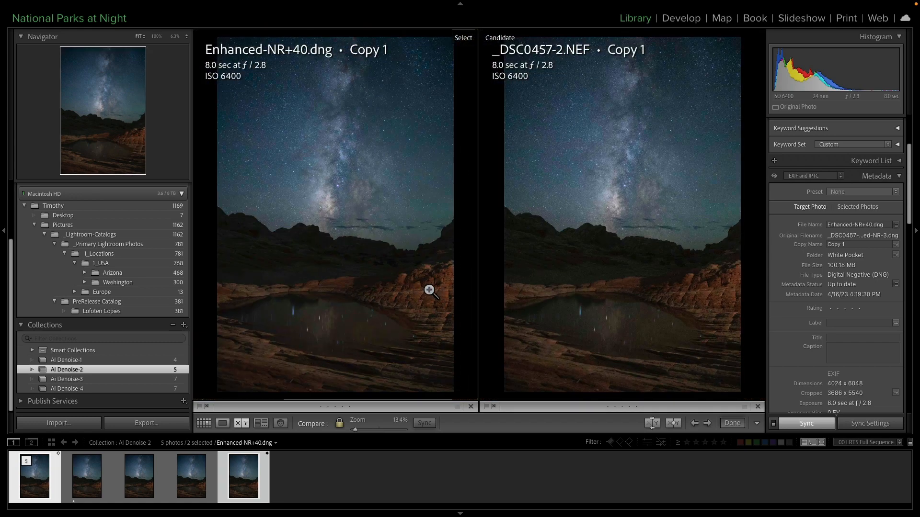
left_click(680, 18)
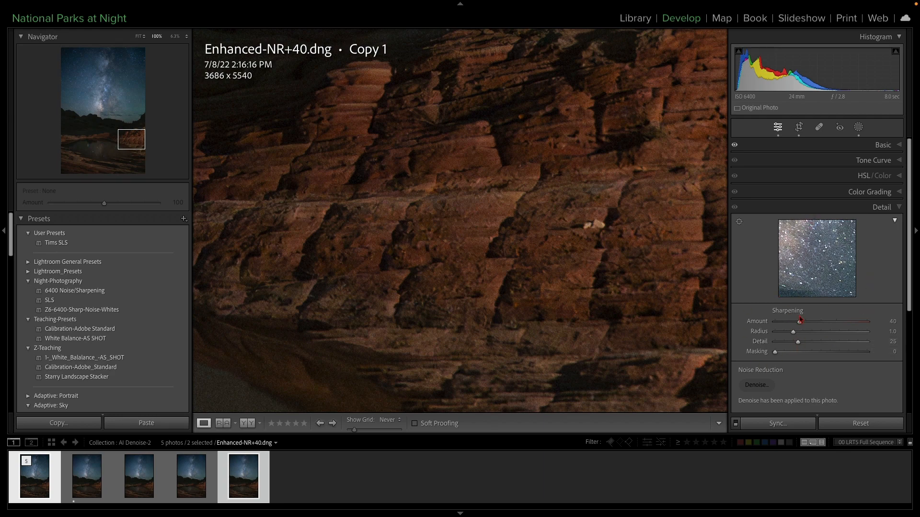
Try sharpening amounts 59 and 39, settle on 67 while inspecting stars and rocks, then return to the grid.
left_click_drag(799, 321, 808, 322)
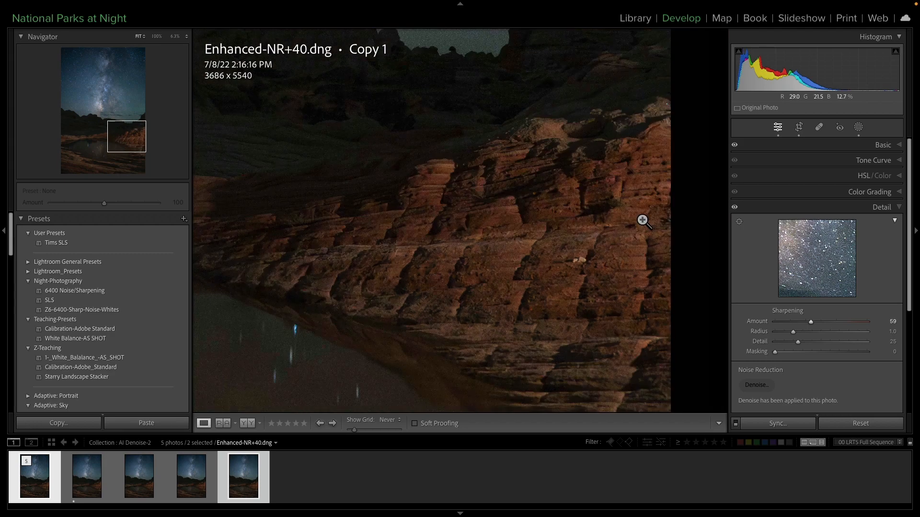
left_click(643, 220)
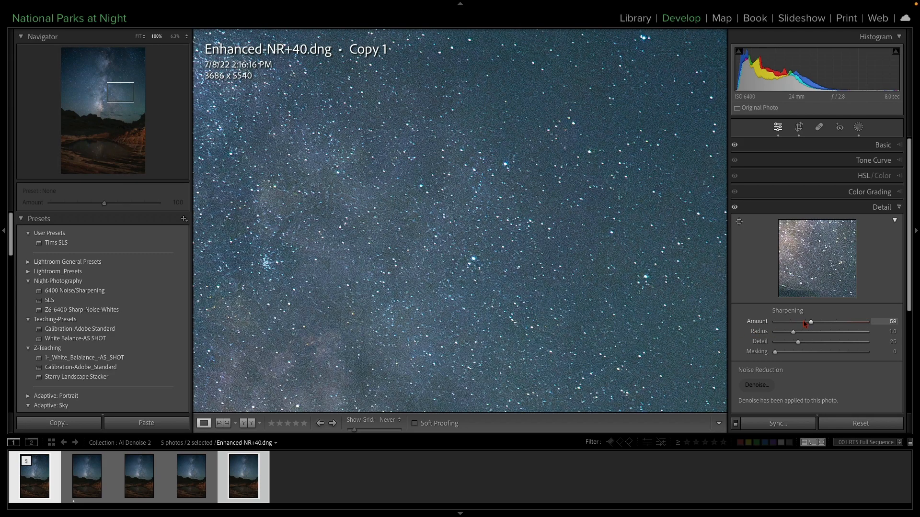
left_click_drag(813, 323, 798, 323)
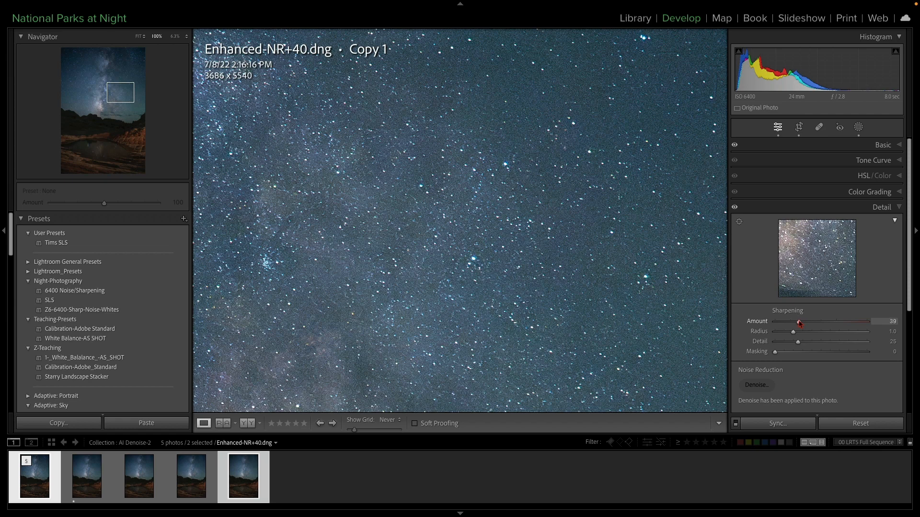
mouse_move(816, 323)
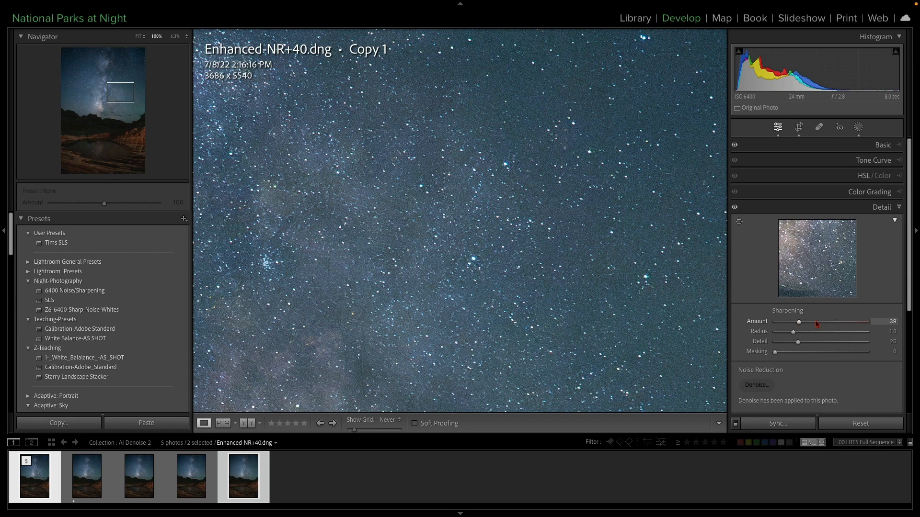
left_click_drag(798, 322, 815, 322)
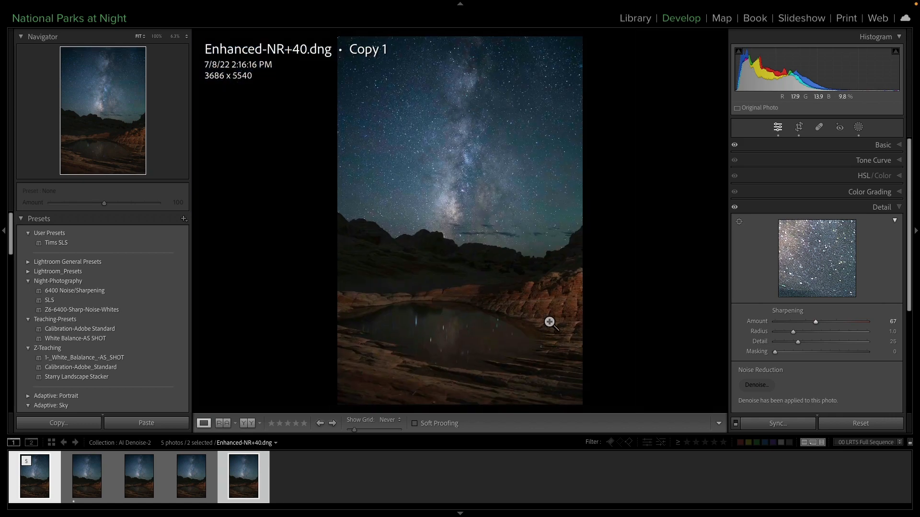
left_click(550, 322)
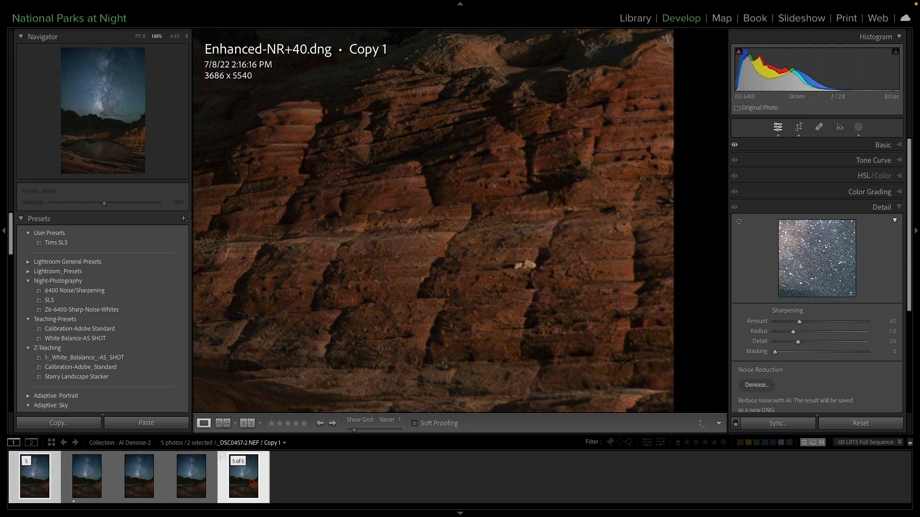
left_click(634, 18)
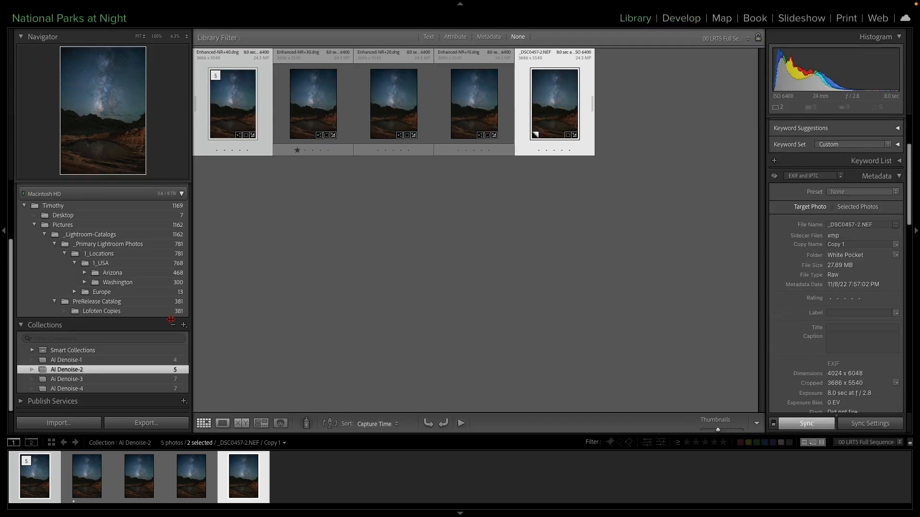
In the AI Denoise-3 collection view the raw large, switch to Enhanced-NR+10 and add the raw copy to the selection.
left_click(66, 379)
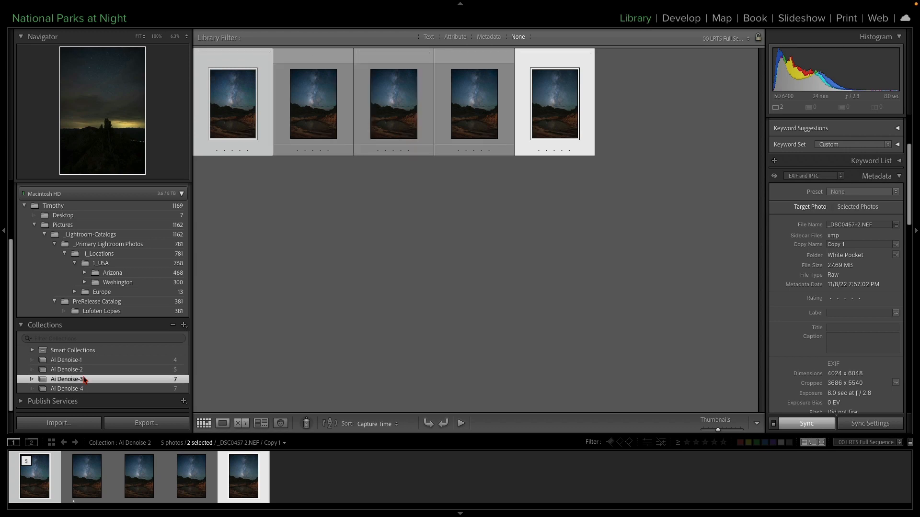
left_click(66, 379)
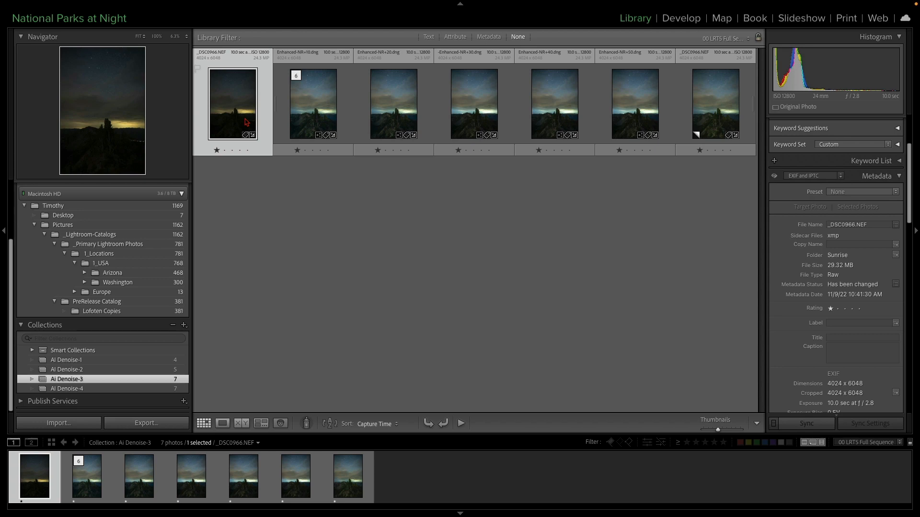
left_click(222, 423)
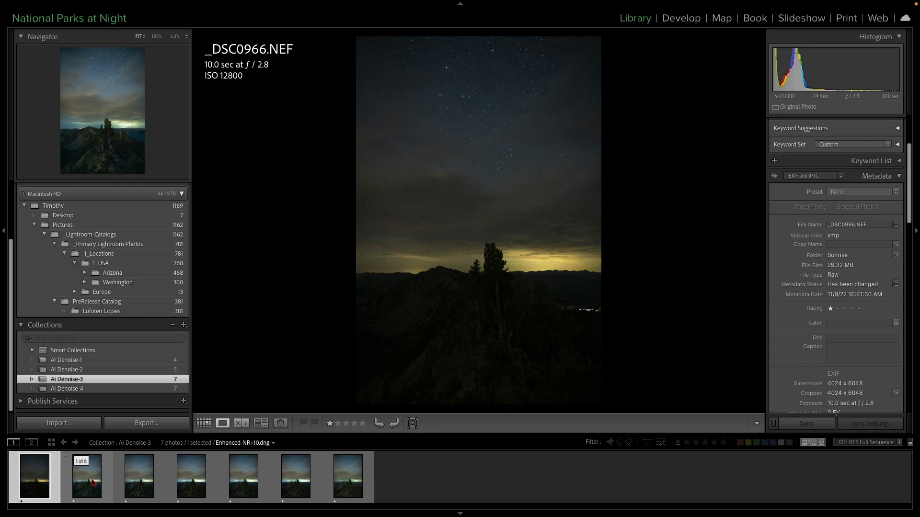
left_click(86, 477)
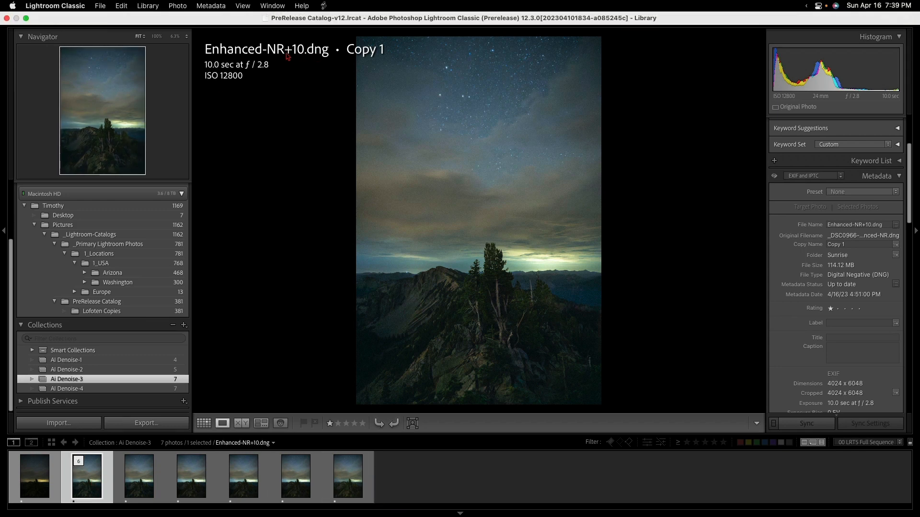
left_click(347, 477)
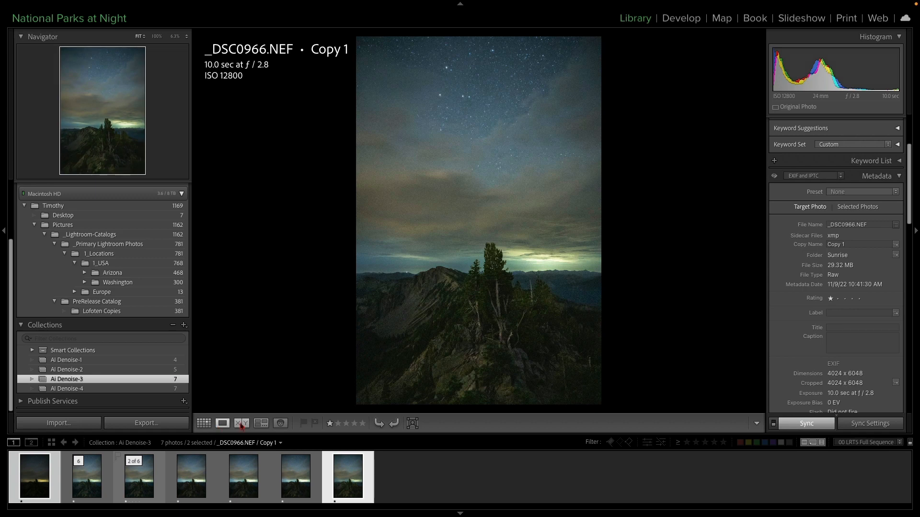
Compare the raw copy and the original side by side, zoomed to full size on the noise.
left_click(242, 423)
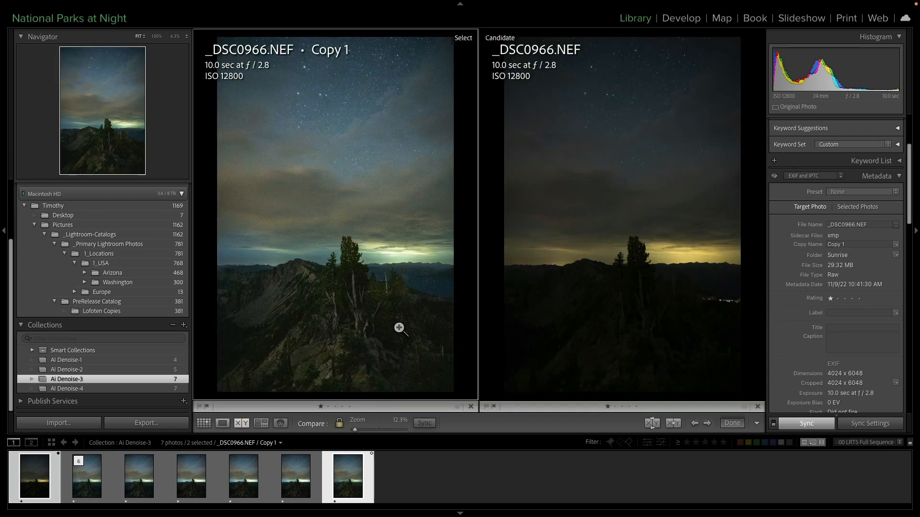
mouse_move(413, 210)
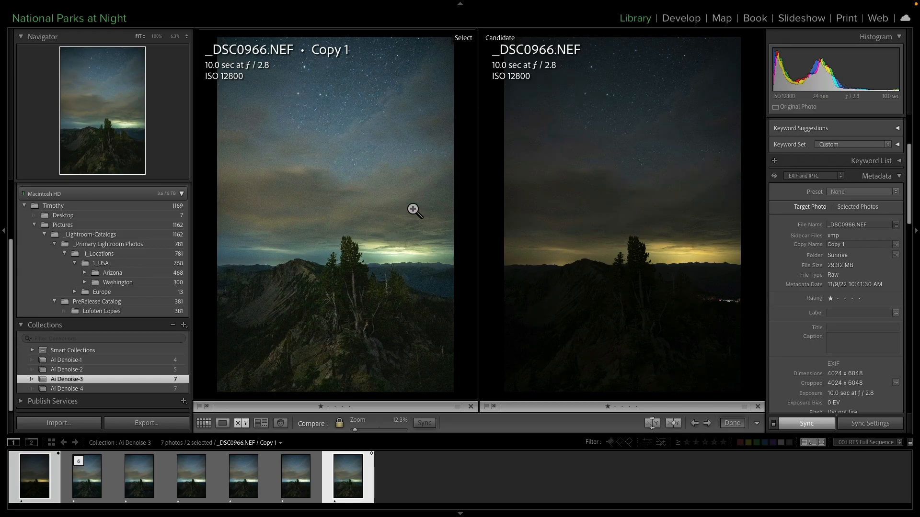
left_click(414, 210)
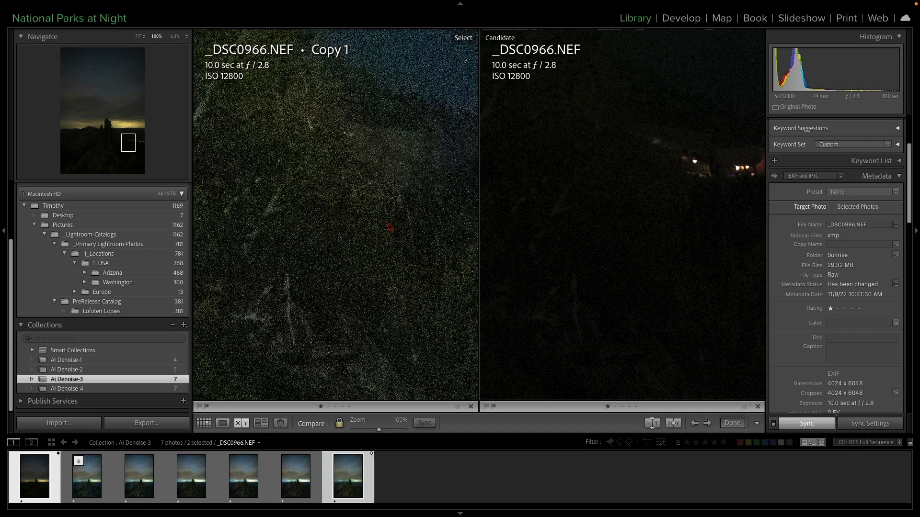
mouse_move(368, 240)
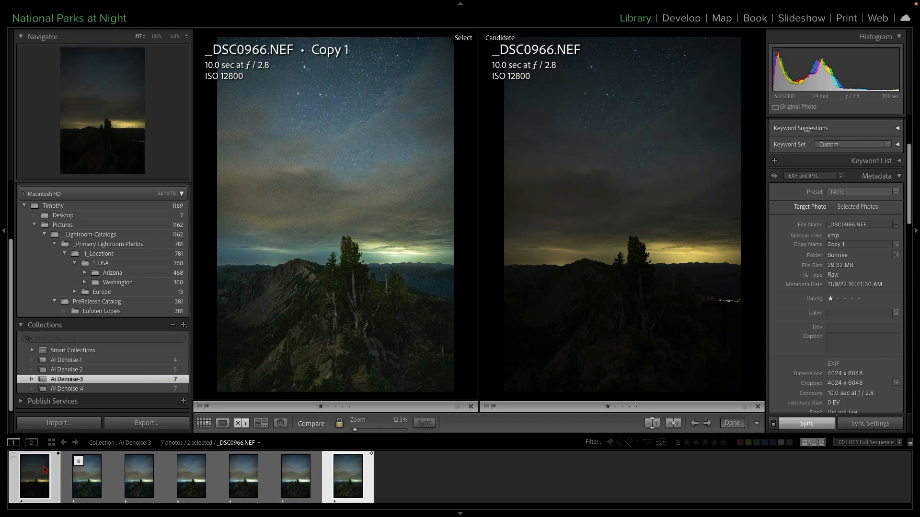
mouse_move(117, 471)
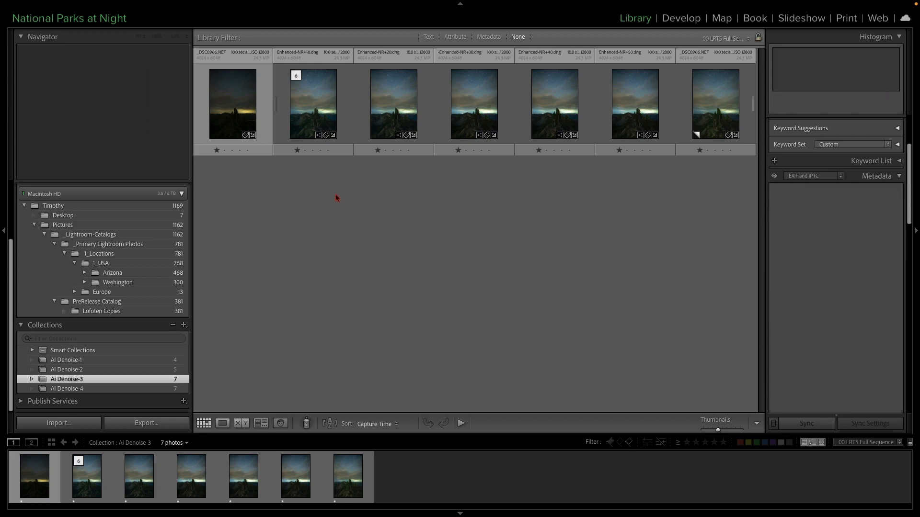
Compare Enhanced-NR+10, then NR+20 and NR+30 against the raw copy, zoomed in on the horizon and stars.
left_click(312, 103)
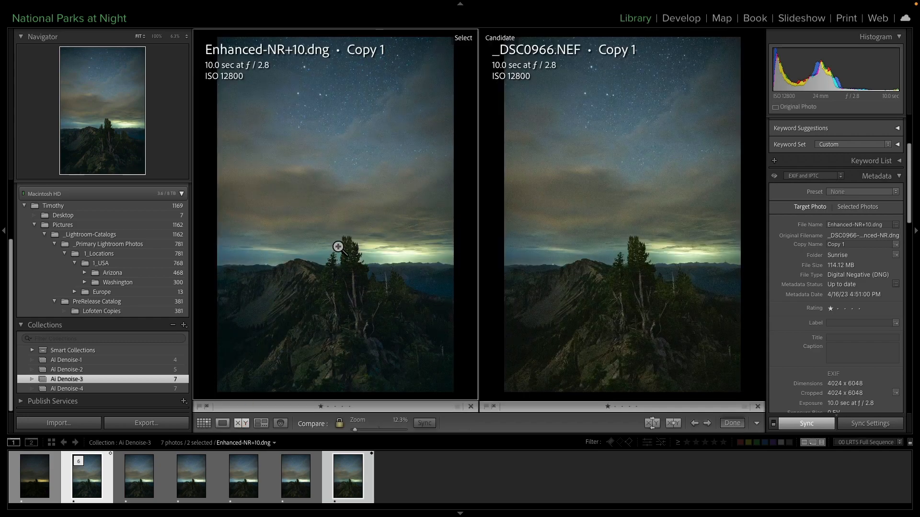
left_click(339, 247)
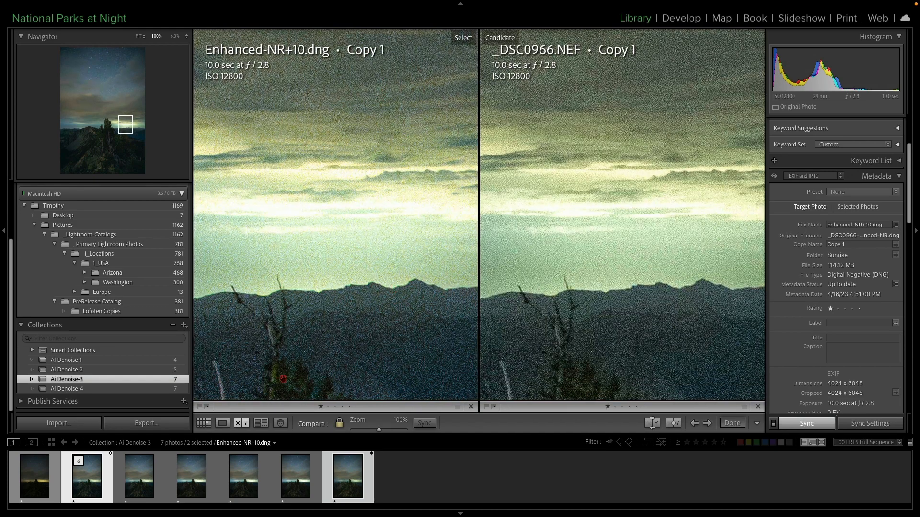
left_click(138, 476)
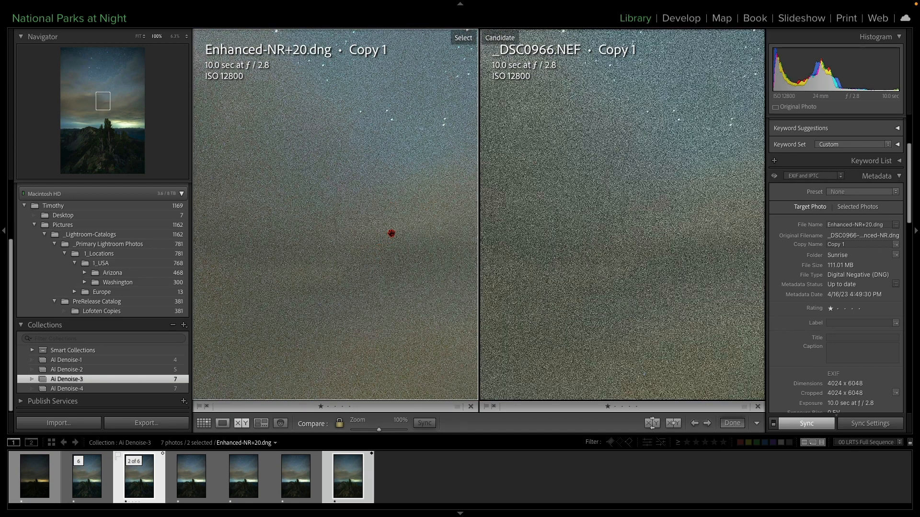
mouse_move(382, 292)
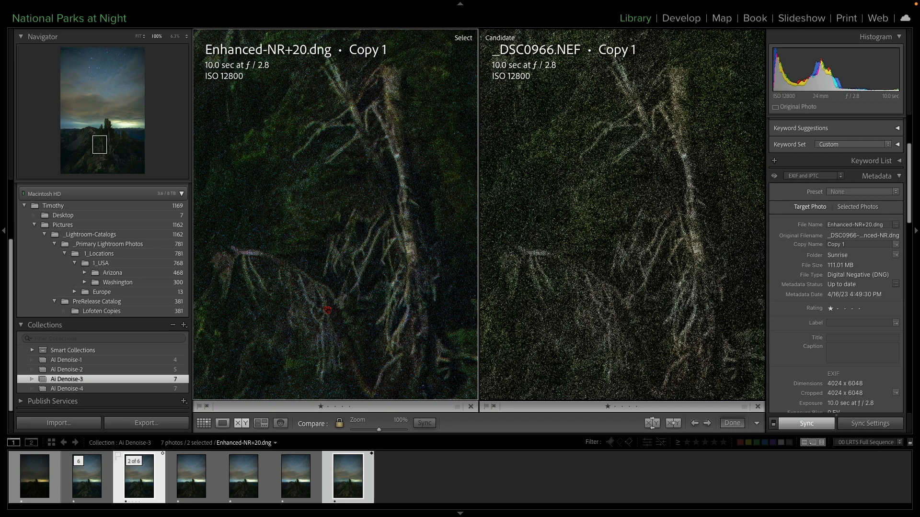
left_click(190, 476)
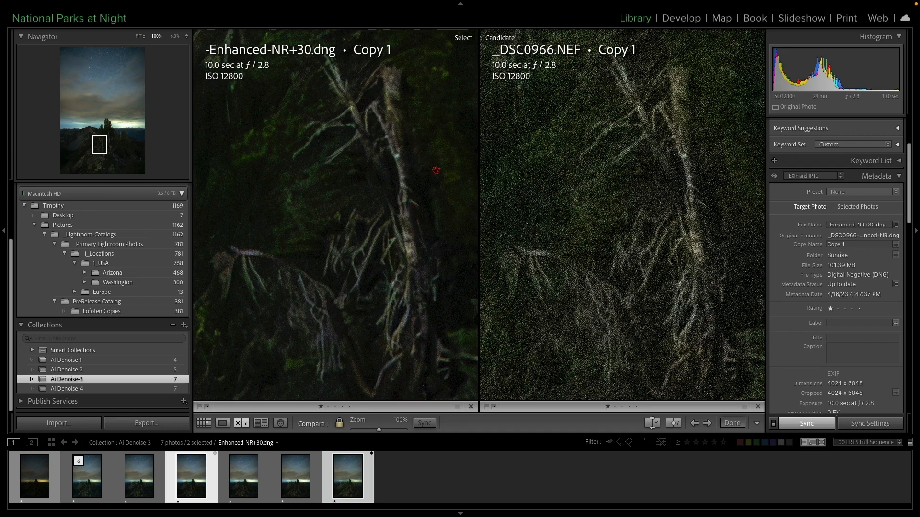
mouse_move(406, 160)
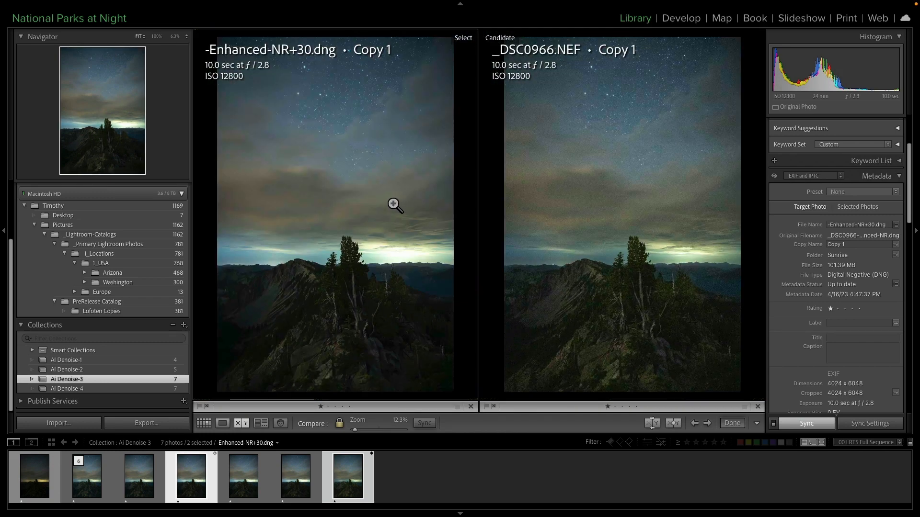
left_click(393, 204)
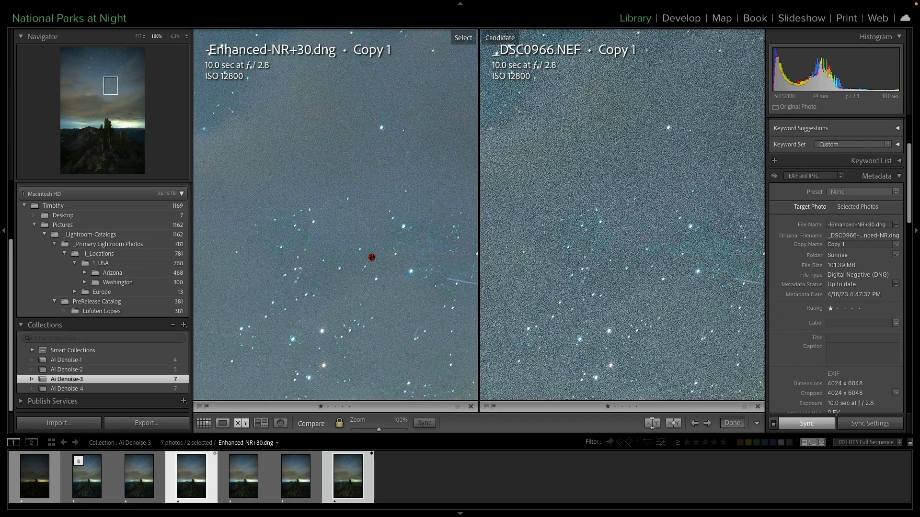
mouse_move(690, 229)
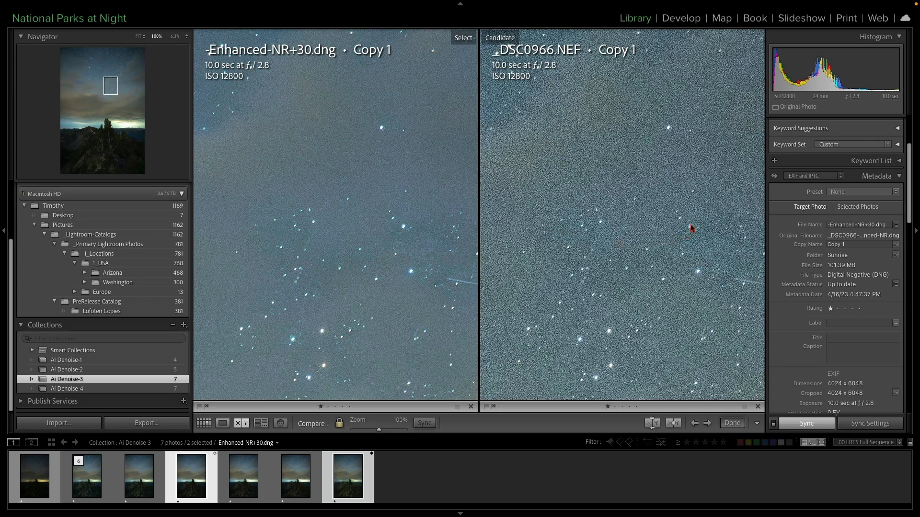
mouse_move(406, 229)
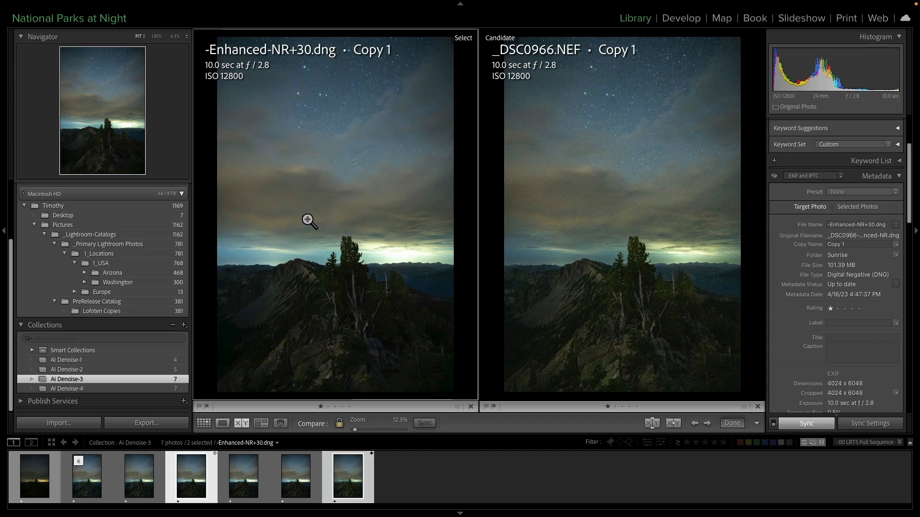
Zoom into the sky at full size, then set the comparison magnification to 50%.
left_click(309, 221)
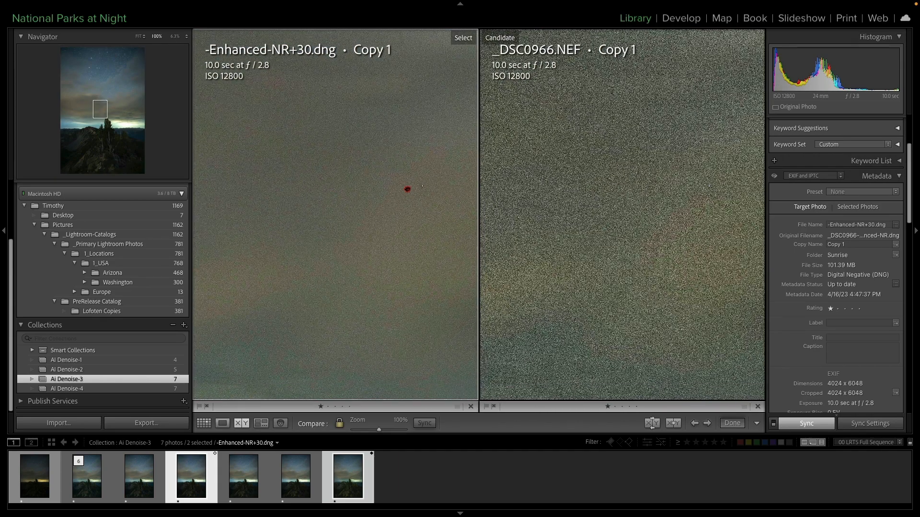
mouse_move(386, 274)
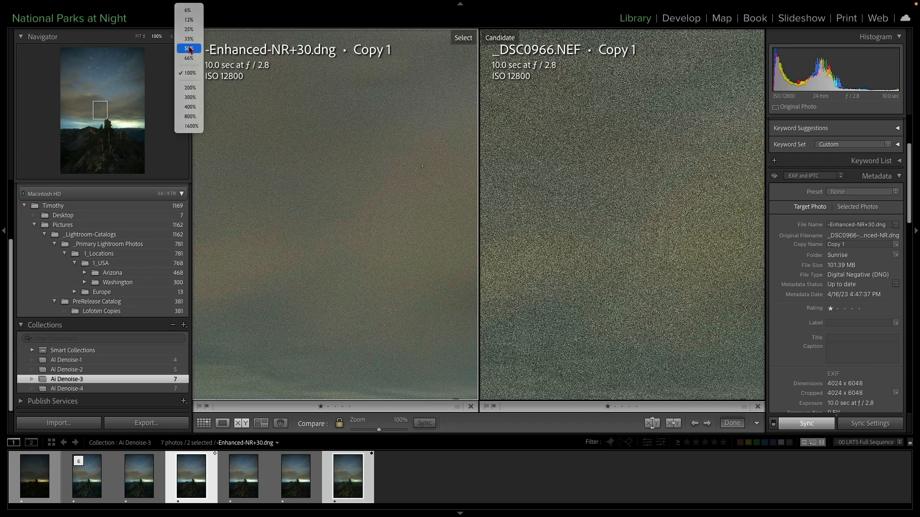
left_click(189, 48)
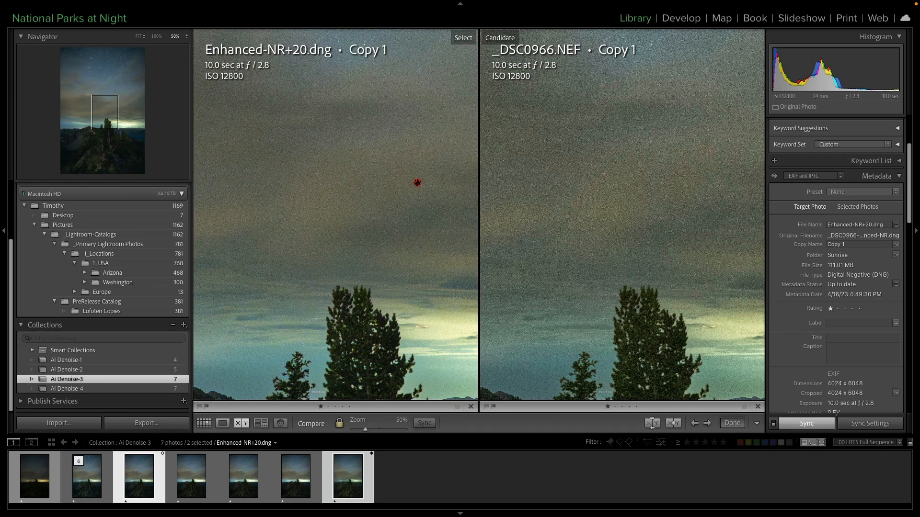
mouse_move(366, 264)
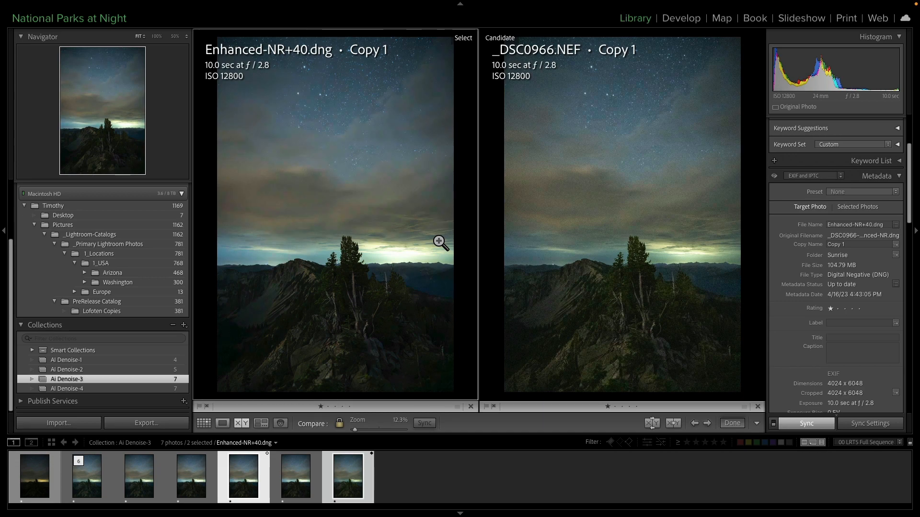
mouse_move(370, 176)
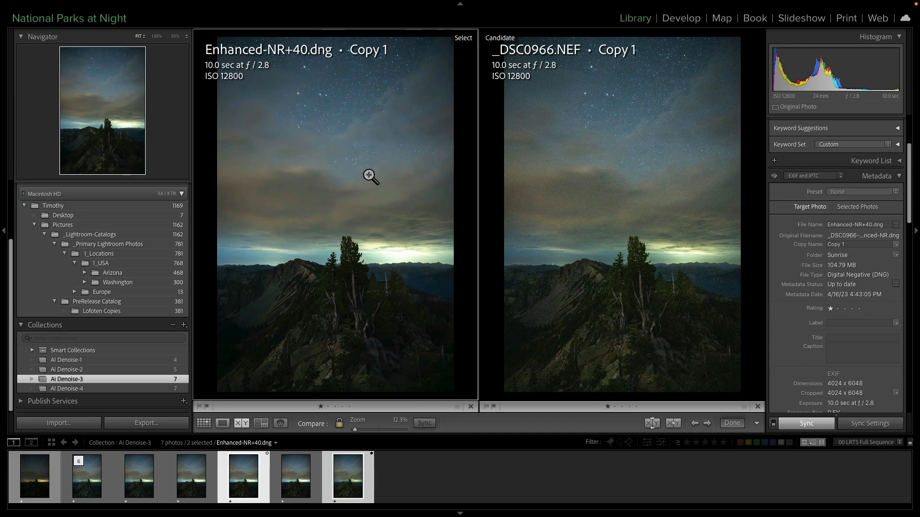
mouse_move(378, 162)
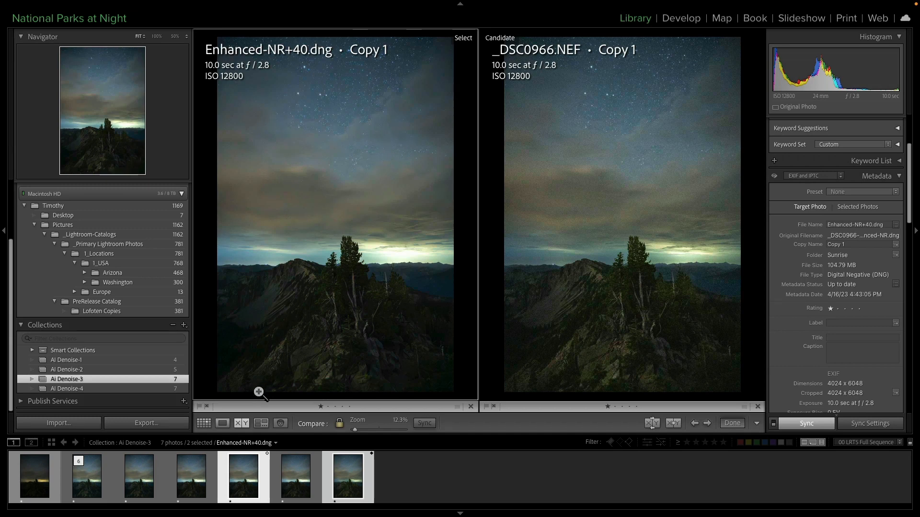
mouse_move(286, 326)
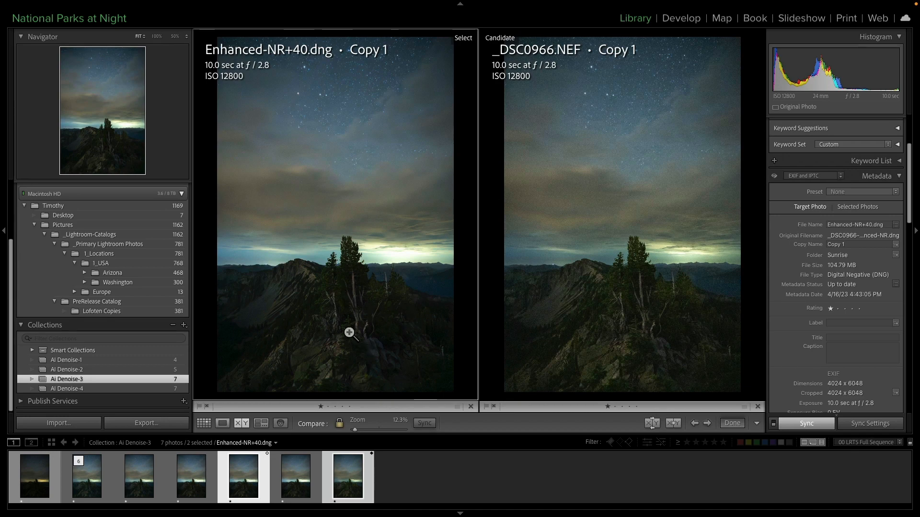
mouse_move(355, 336)
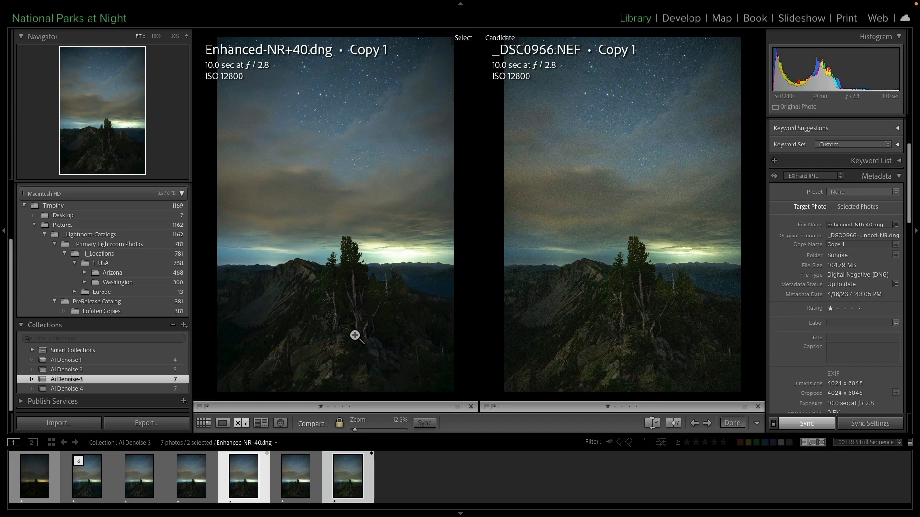
mouse_move(354, 327)
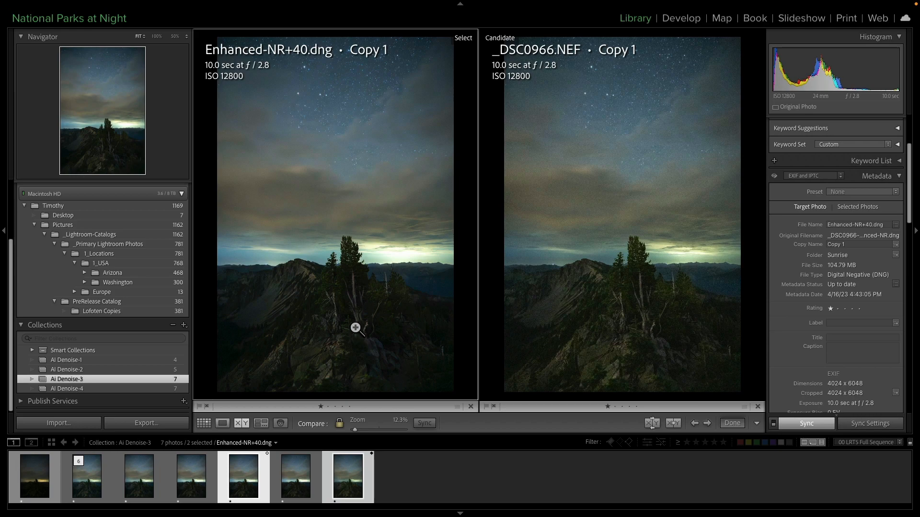